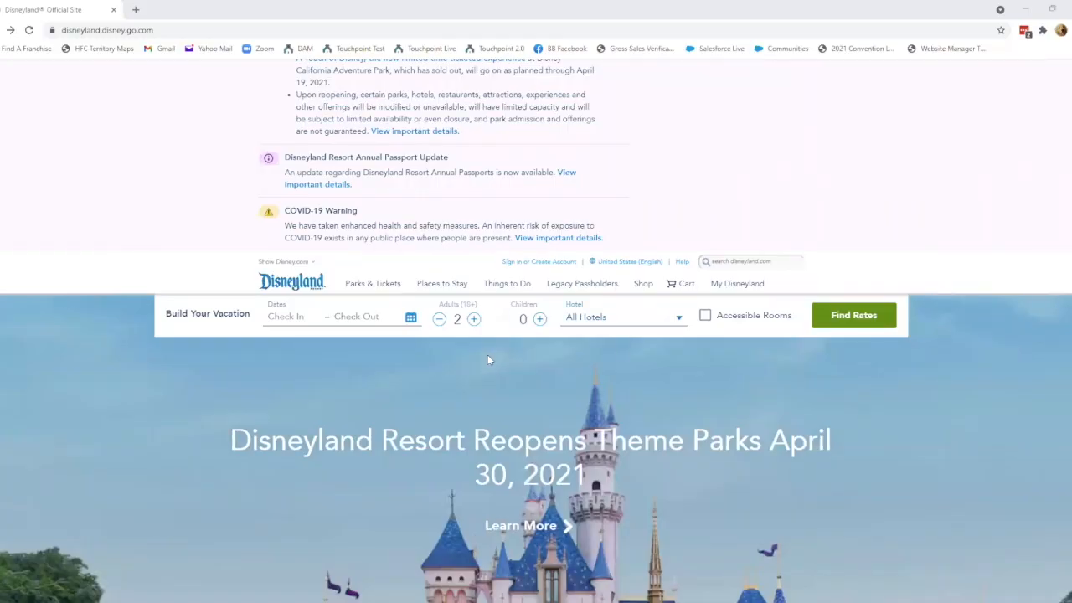
mouse_move(202, 355)
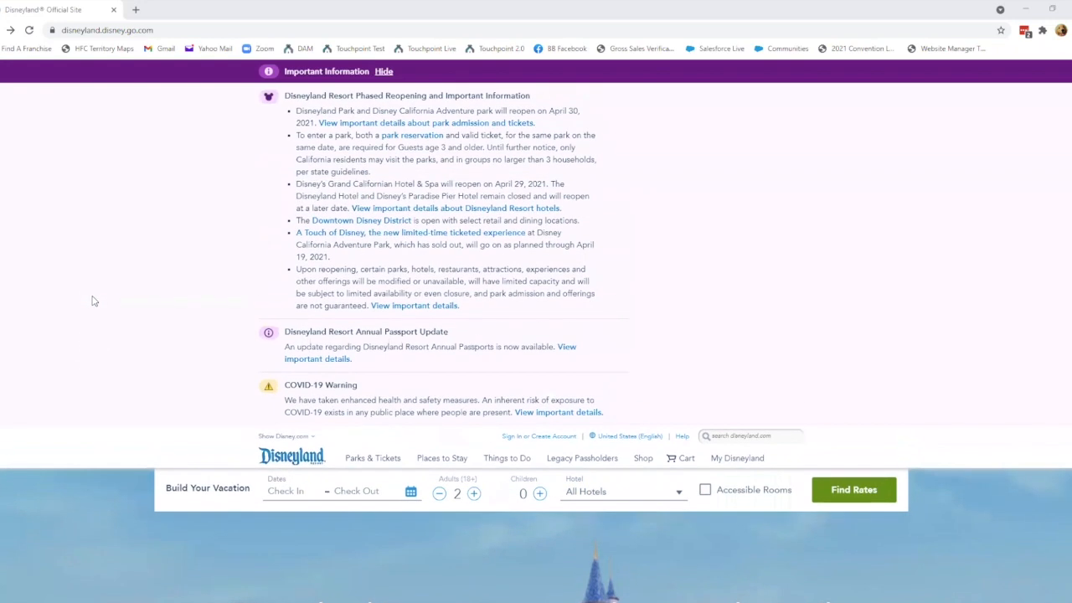
mouse_move(147, 162)
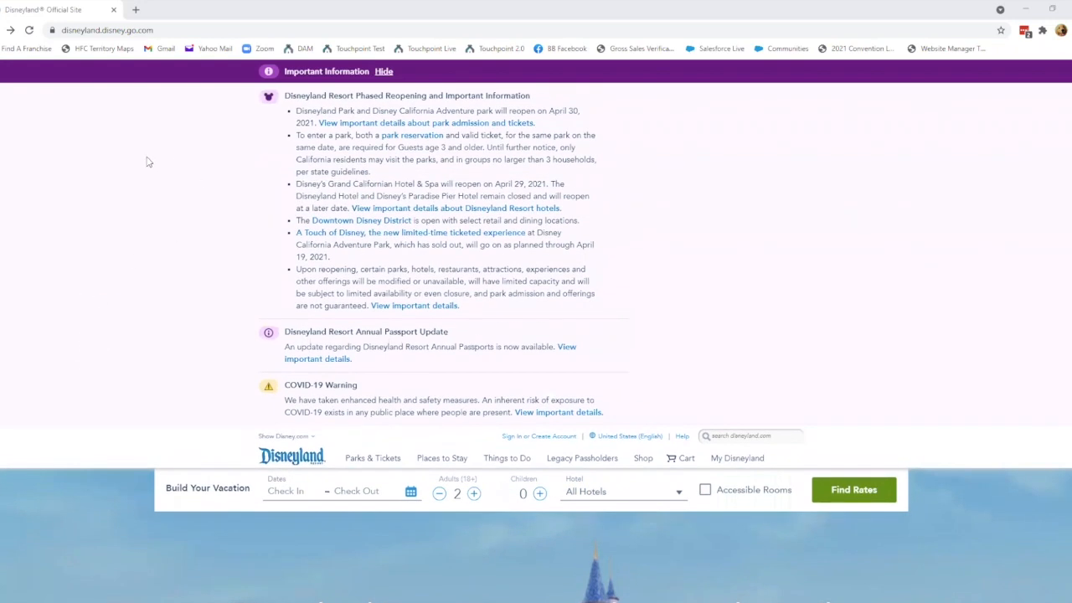
mouse_move(120, 169)
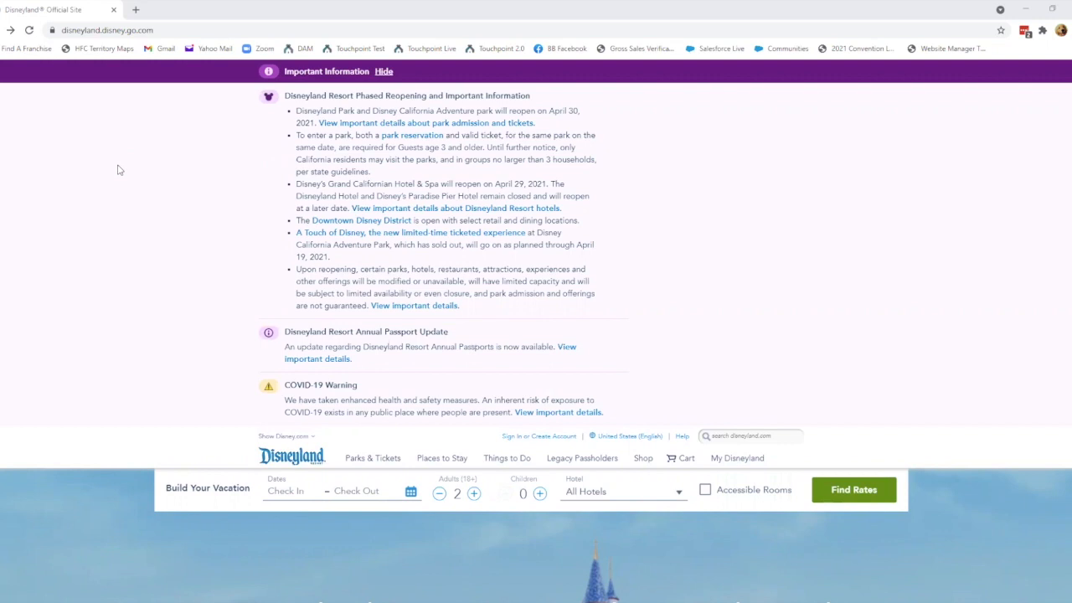
mouse_move(151, 125)
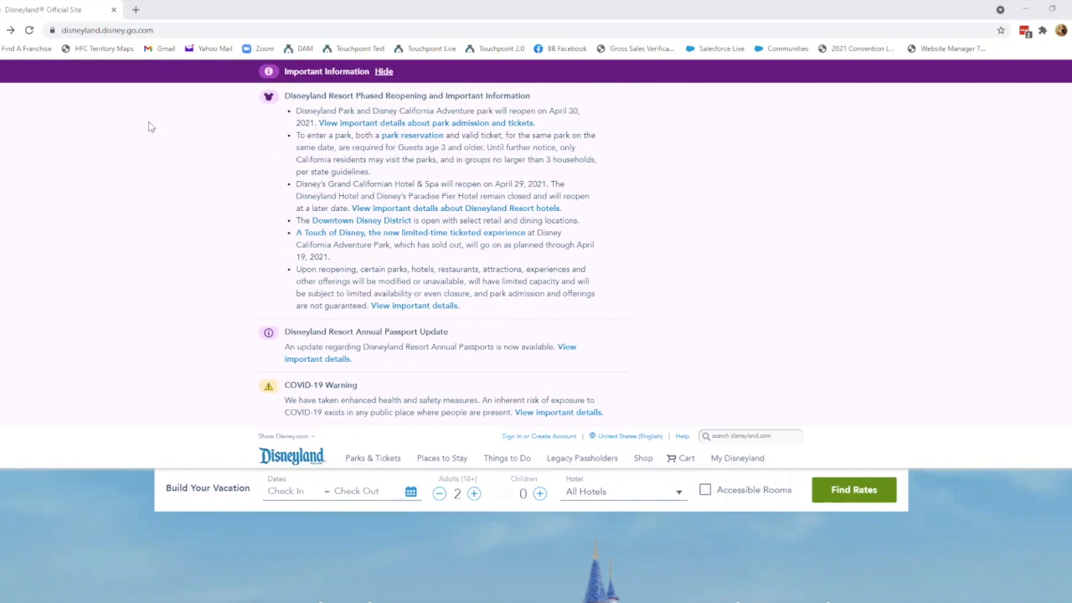
mouse_move(203, 27)
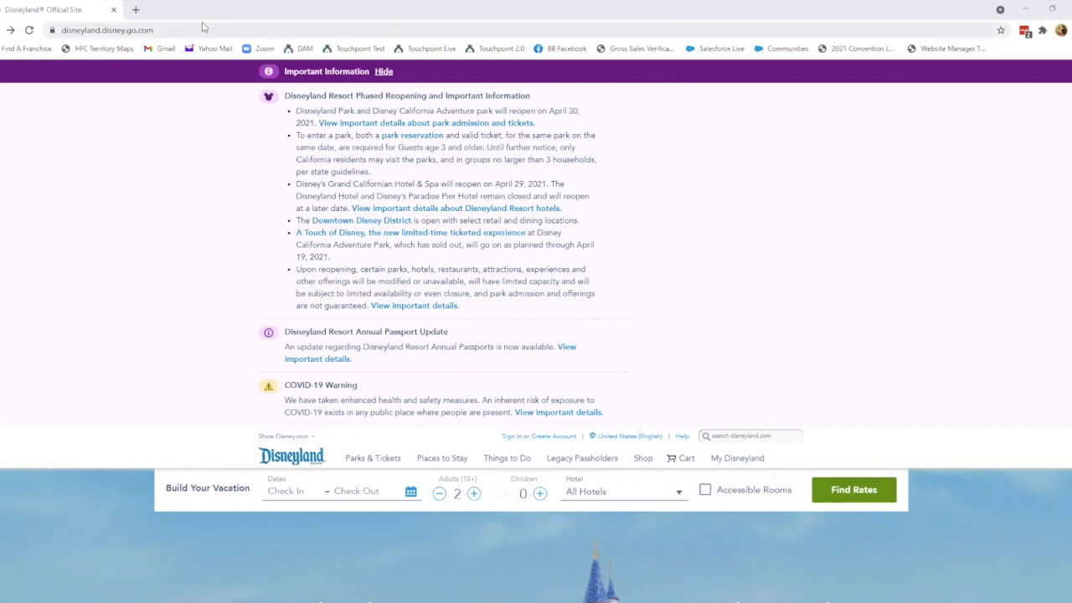
mouse_move(67, 61)
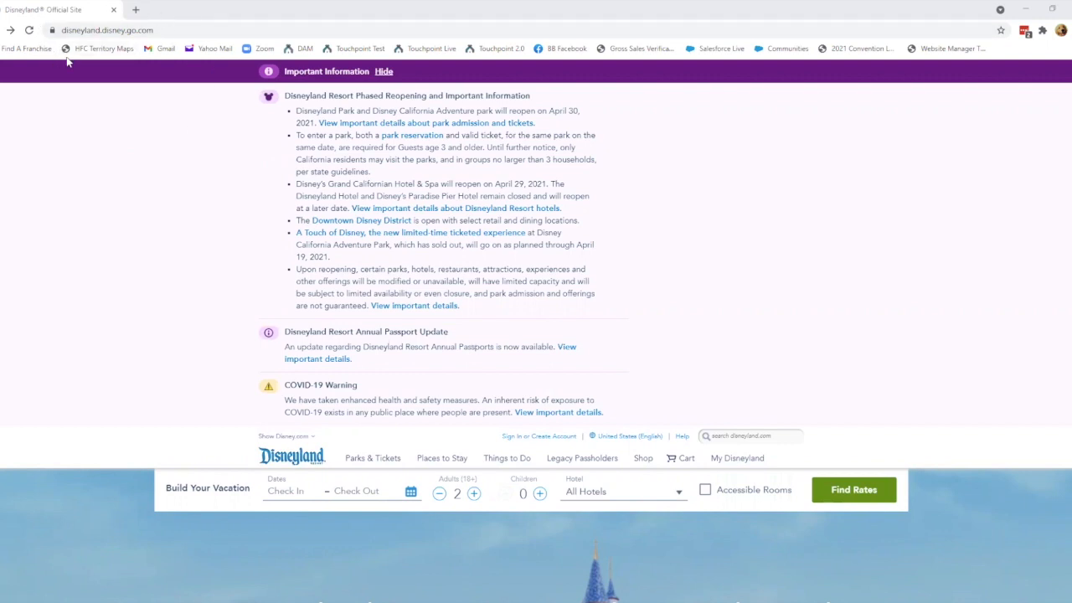
mouse_move(196, 80)
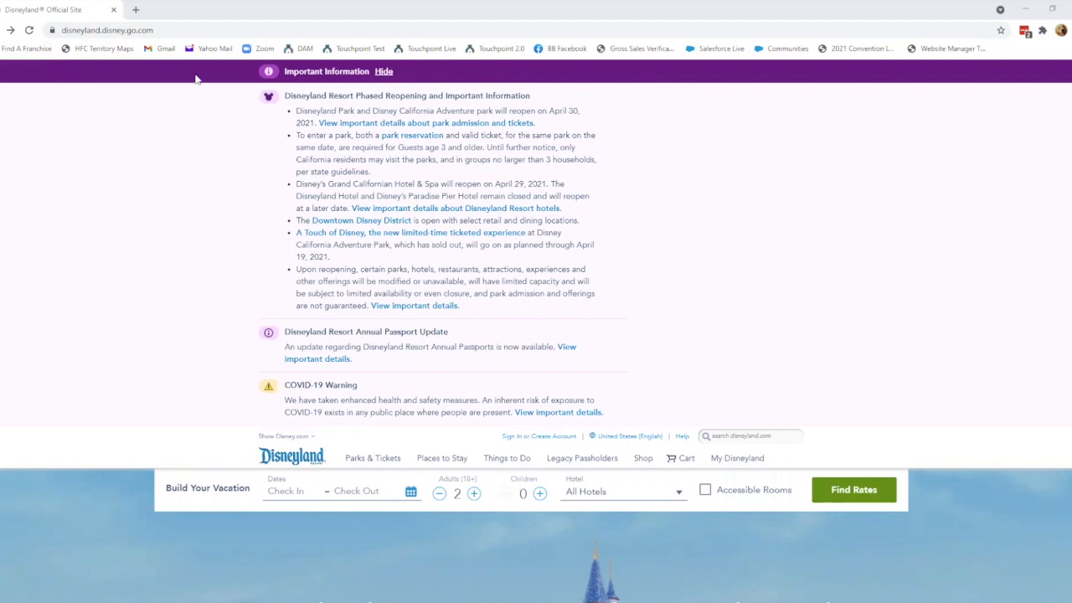
mouse_move(160, 261)
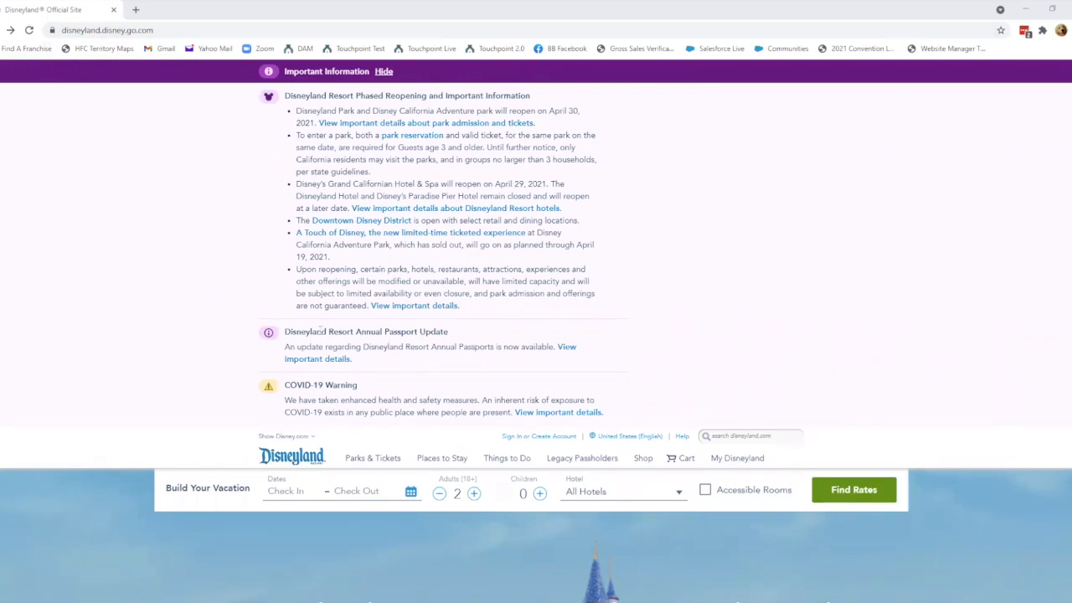
mouse_move(233, 146)
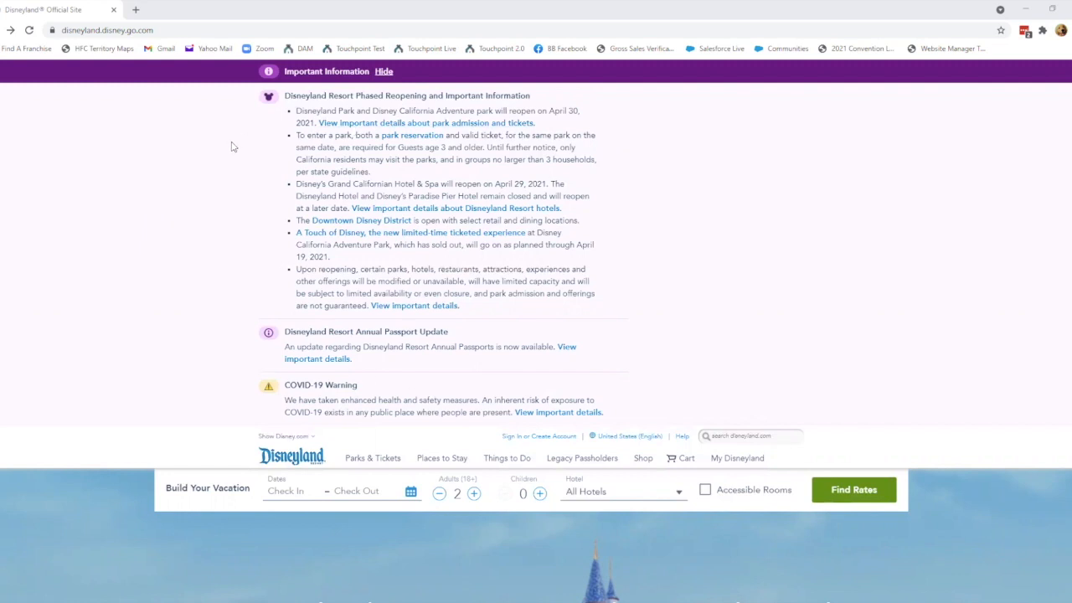
mouse_move(409, 386)
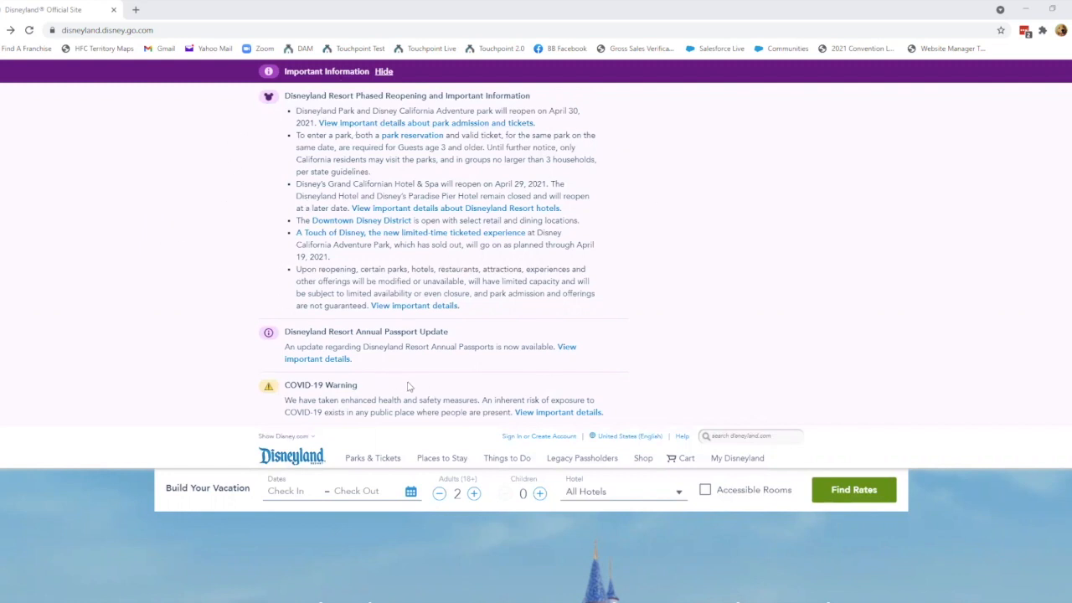
mouse_move(249, 210)
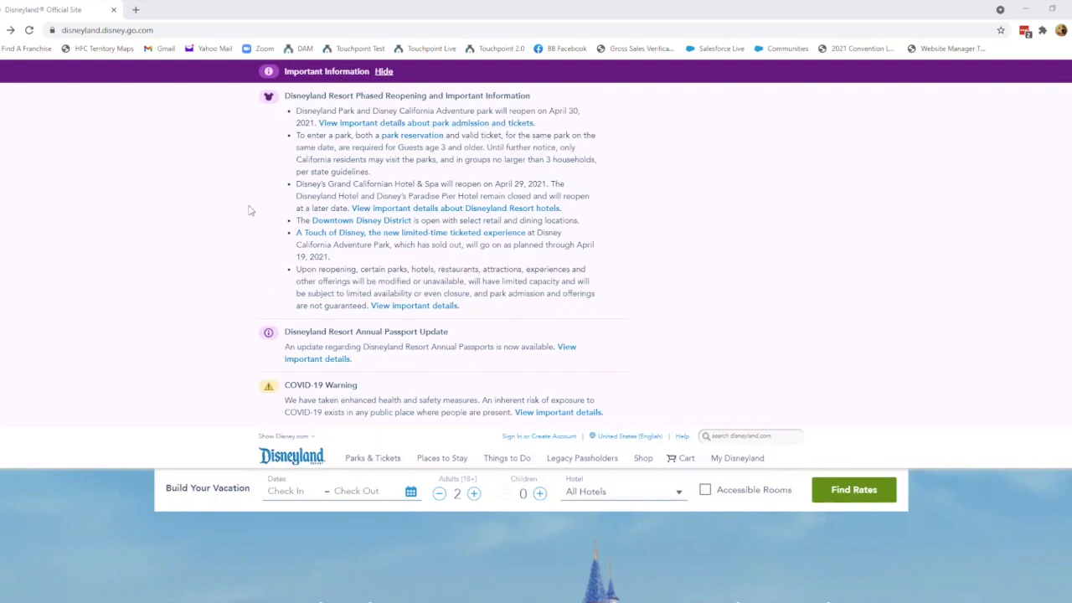
mouse_move(171, 251)
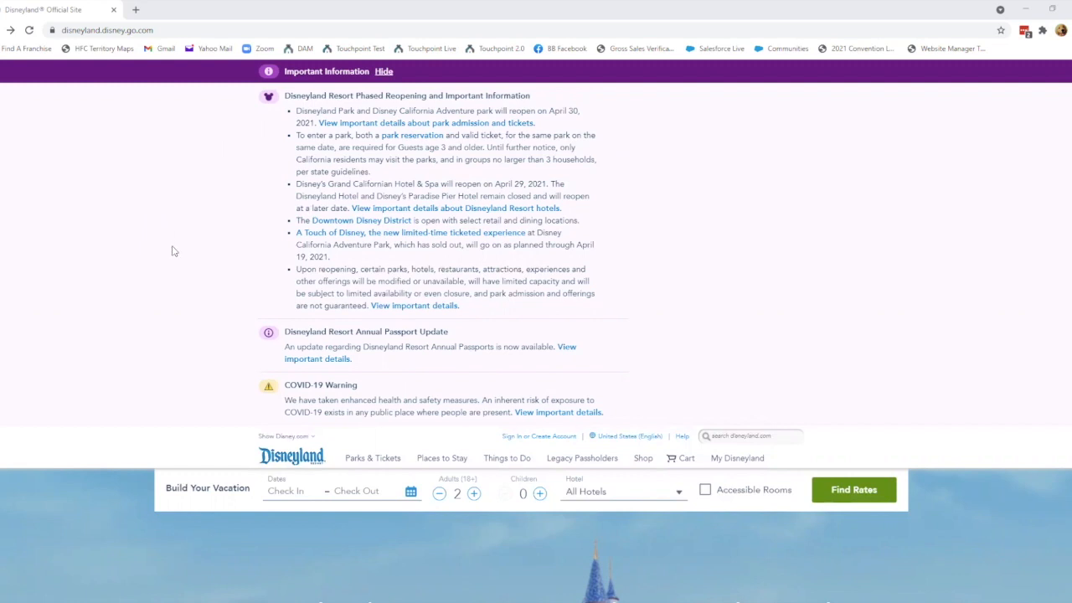
mouse_move(122, 360)
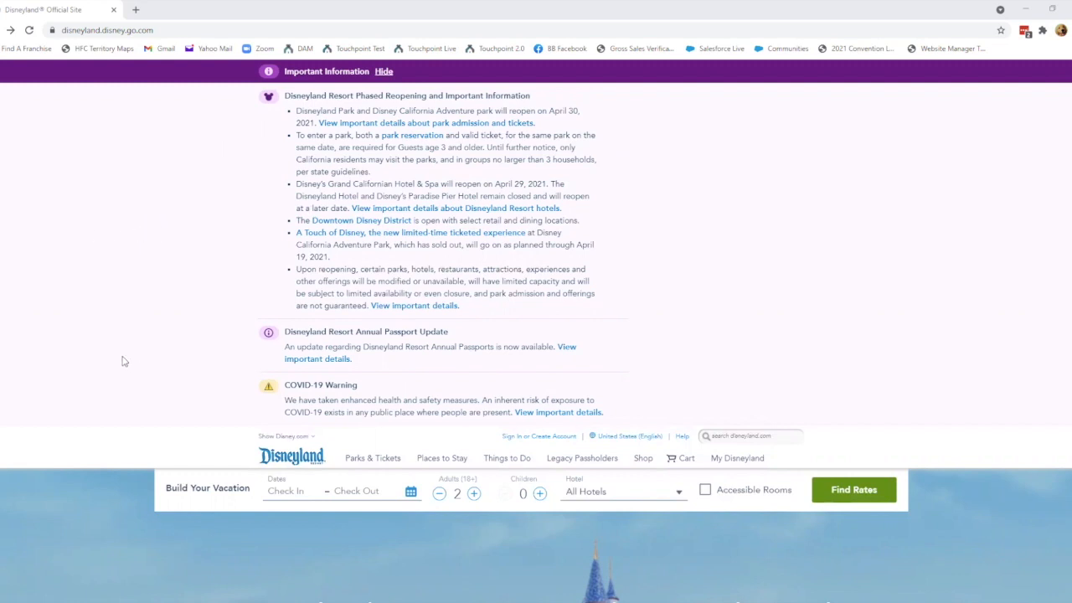
- Scroll the homepage, then go to Disneyland Park through the Parks & Tickets menu
scroll("down", 3)
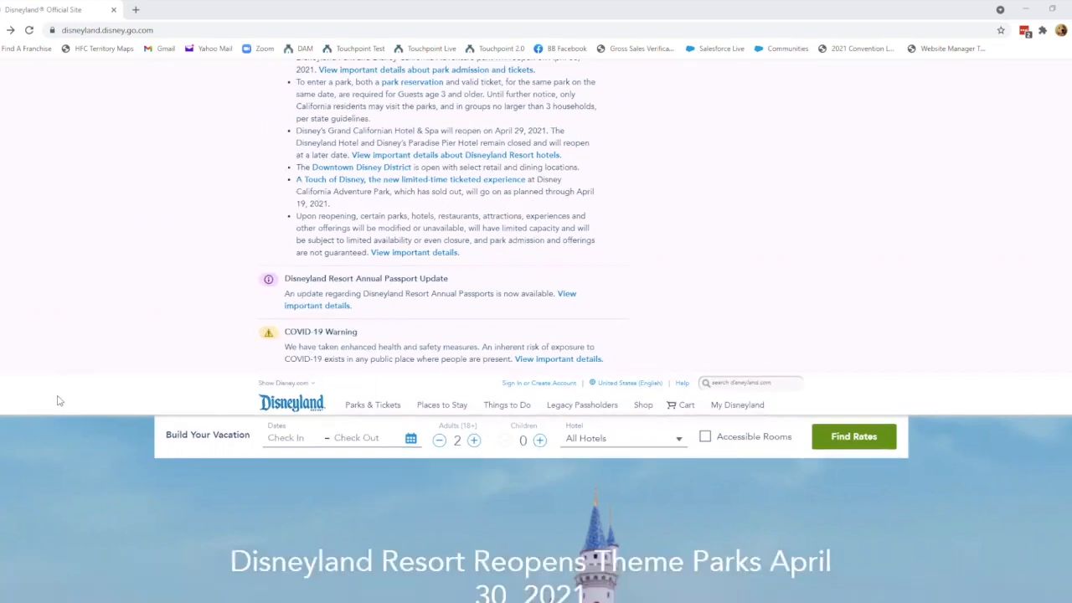
scroll("down", 3)
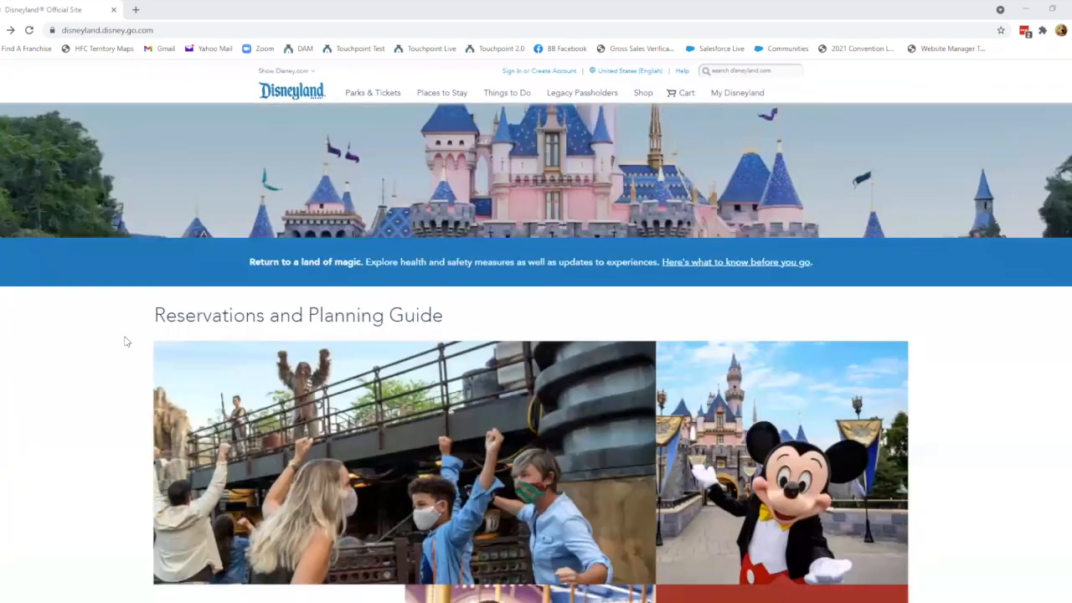
scroll("down", 3)
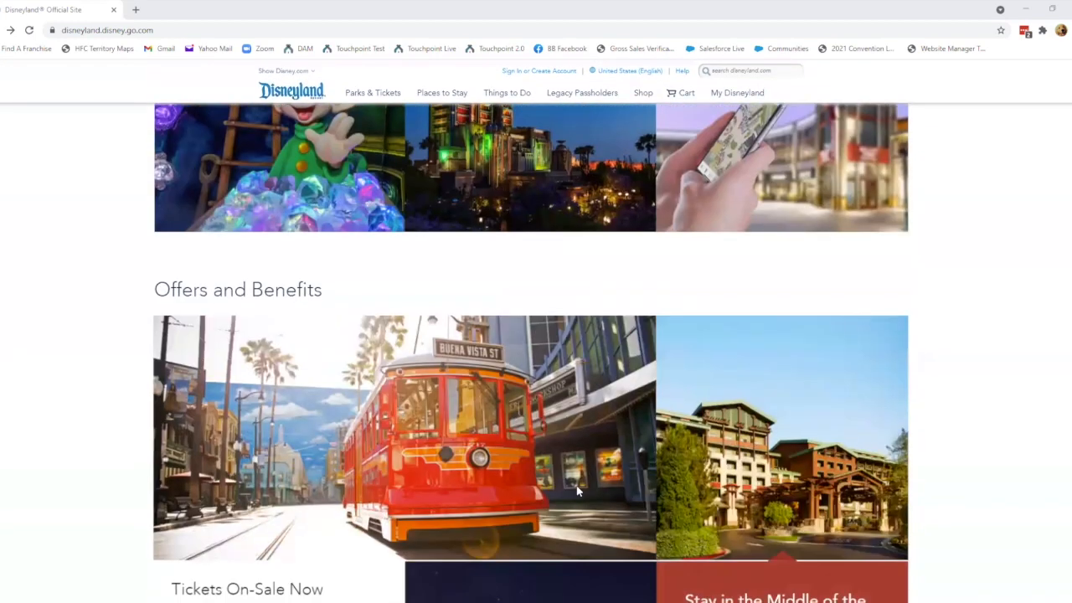
scroll("down", 3)
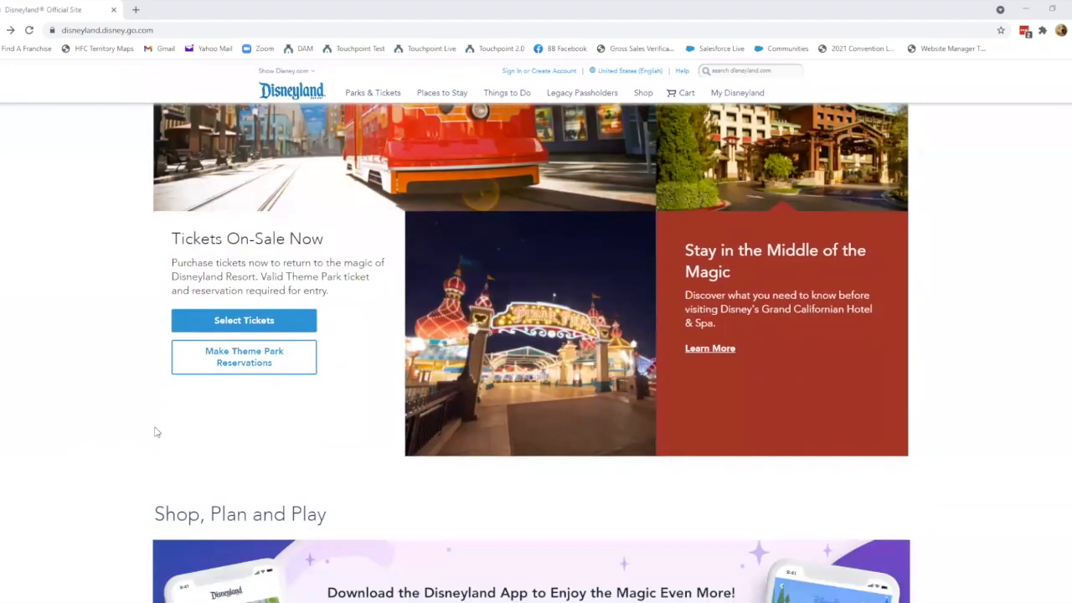
scroll("down", 3)
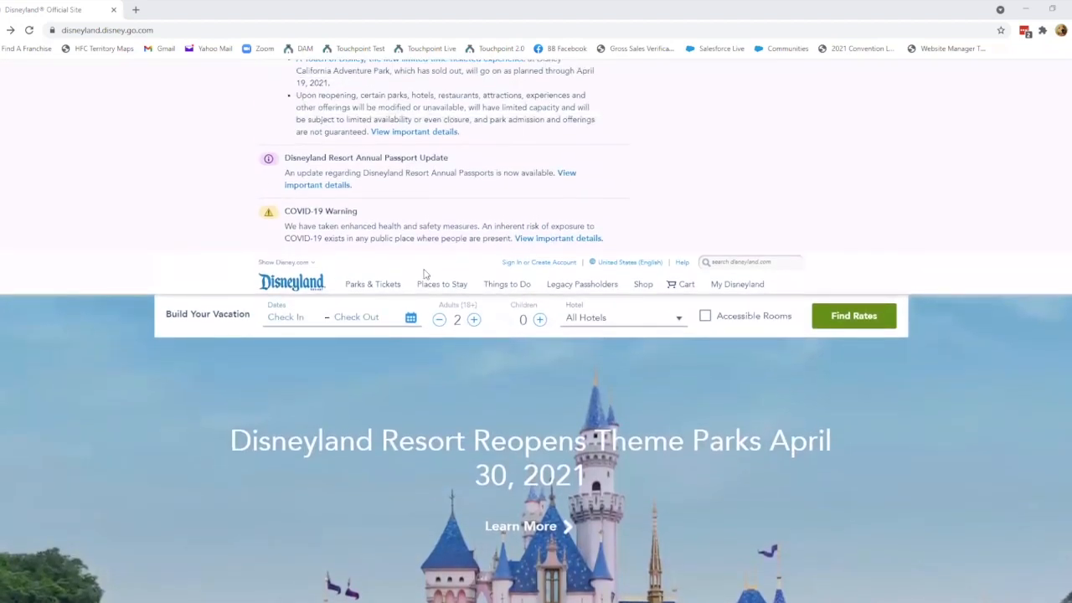
scroll("down", 3)
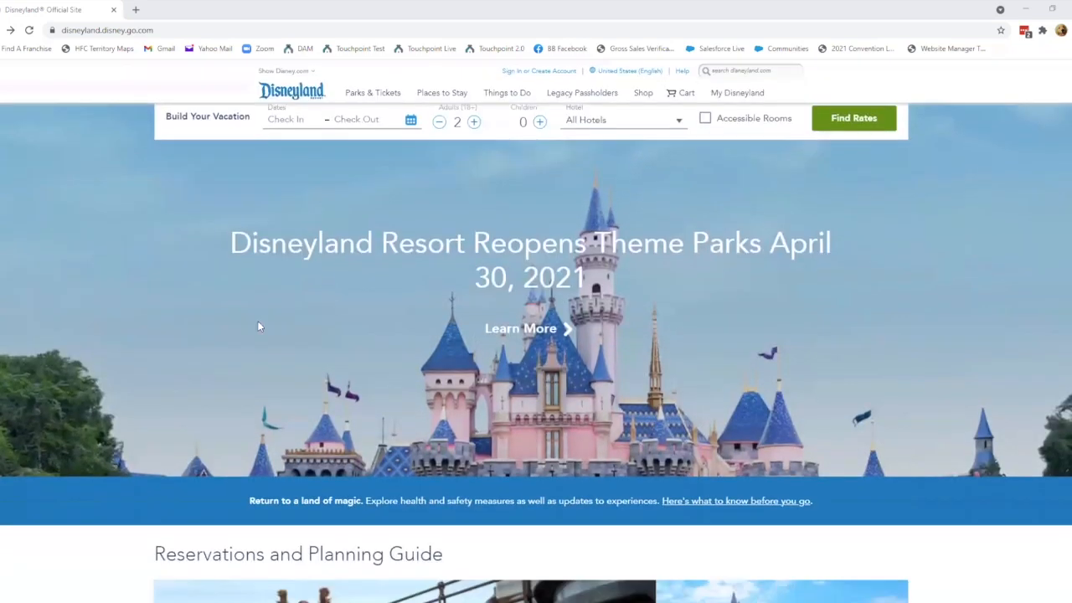
left_click(372, 92)
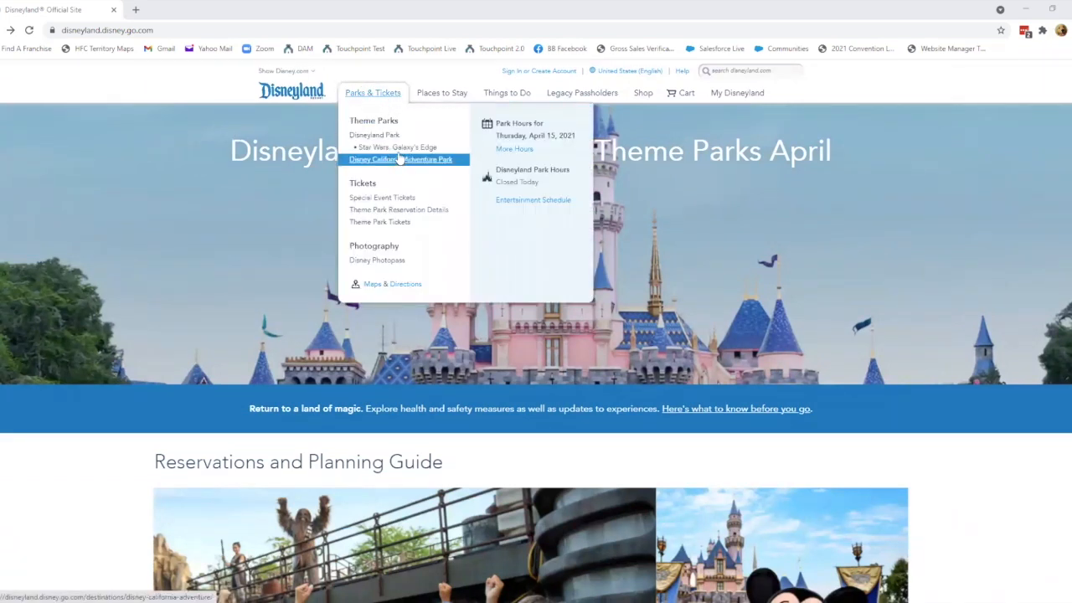
mouse_move(375, 135)
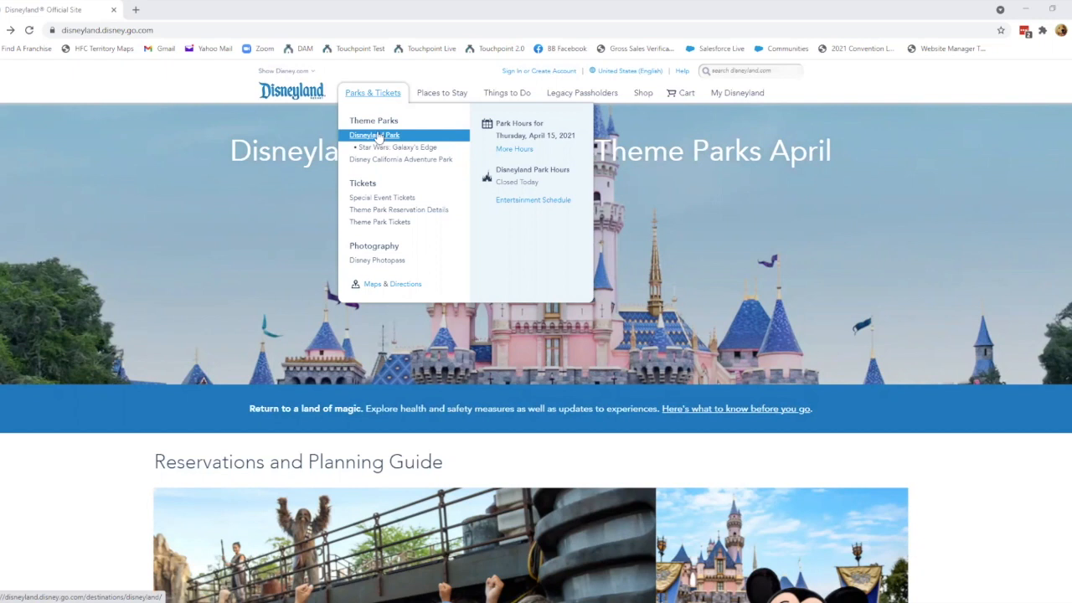
mouse_move(382, 136)
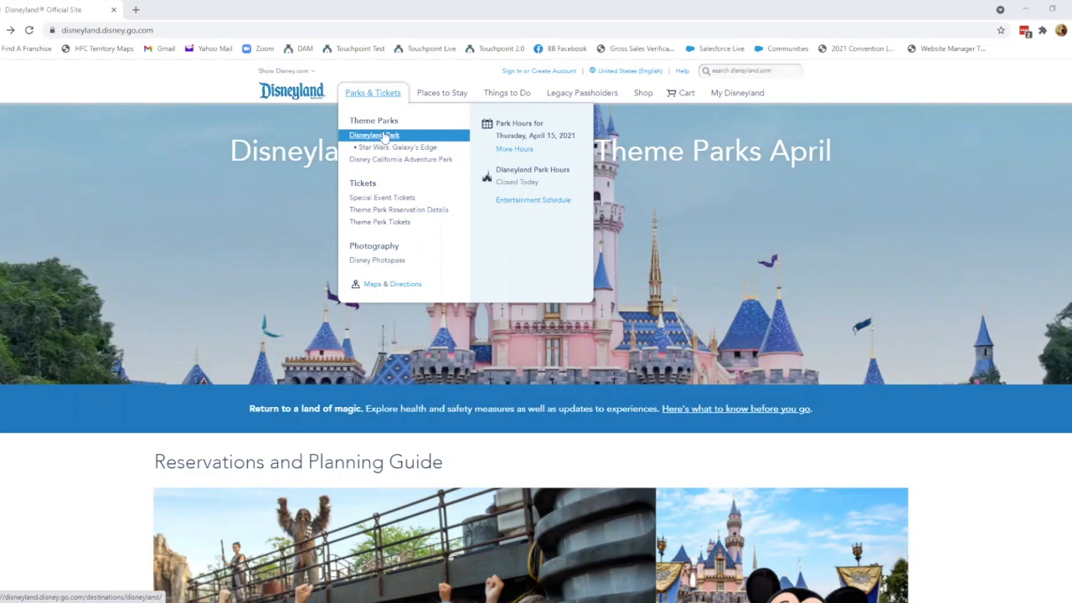
left_click(373, 135)
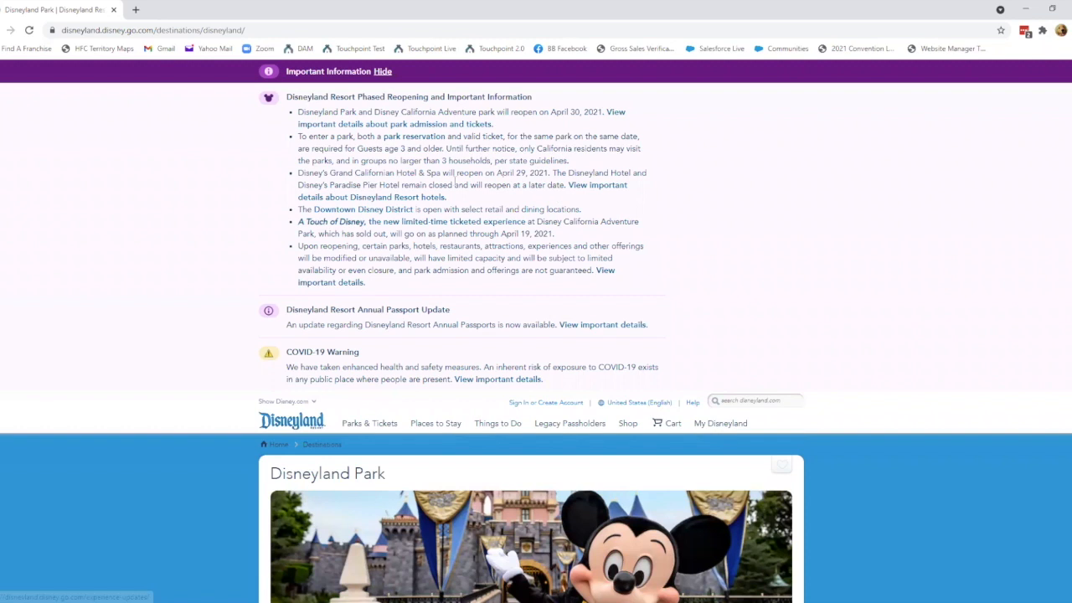
- Browse the Disneyland Park page and choose Buy Tickets in the Make a Park Reservation bar
scroll("down", 3)
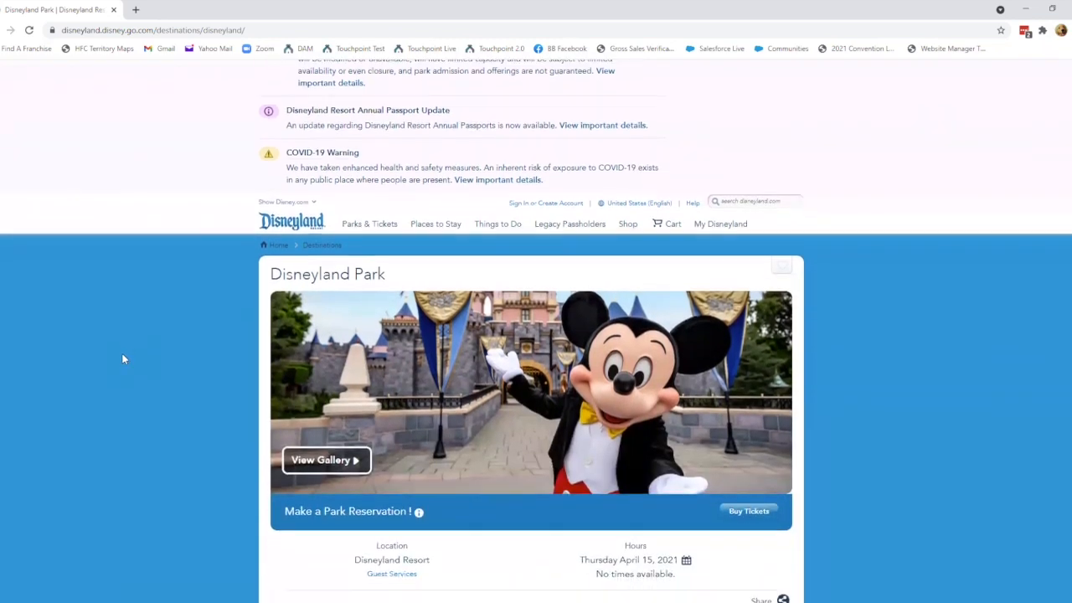
scroll("down", 3)
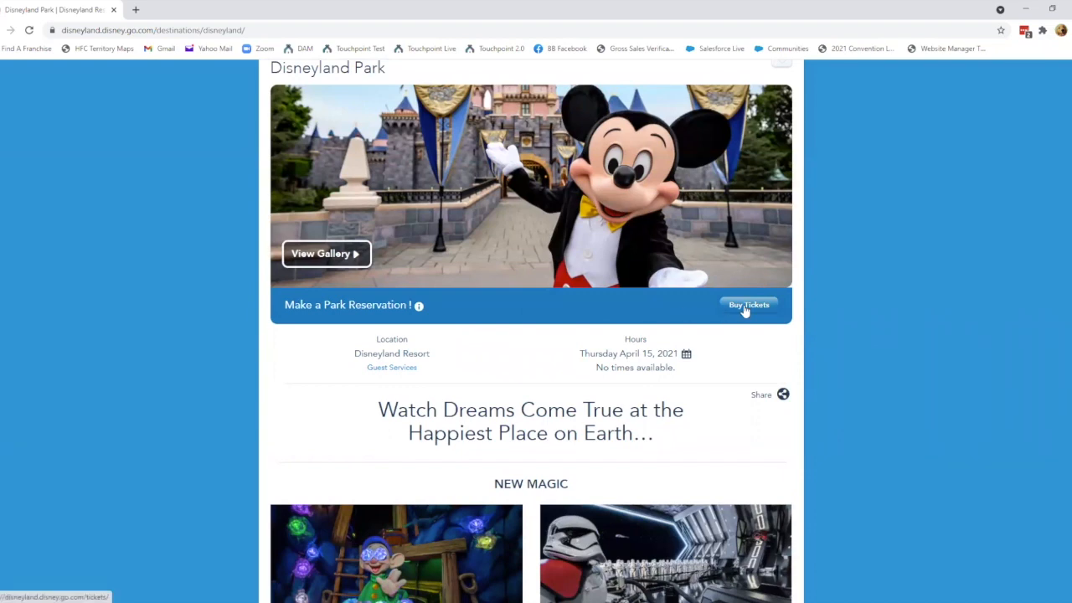
scroll("down", 3)
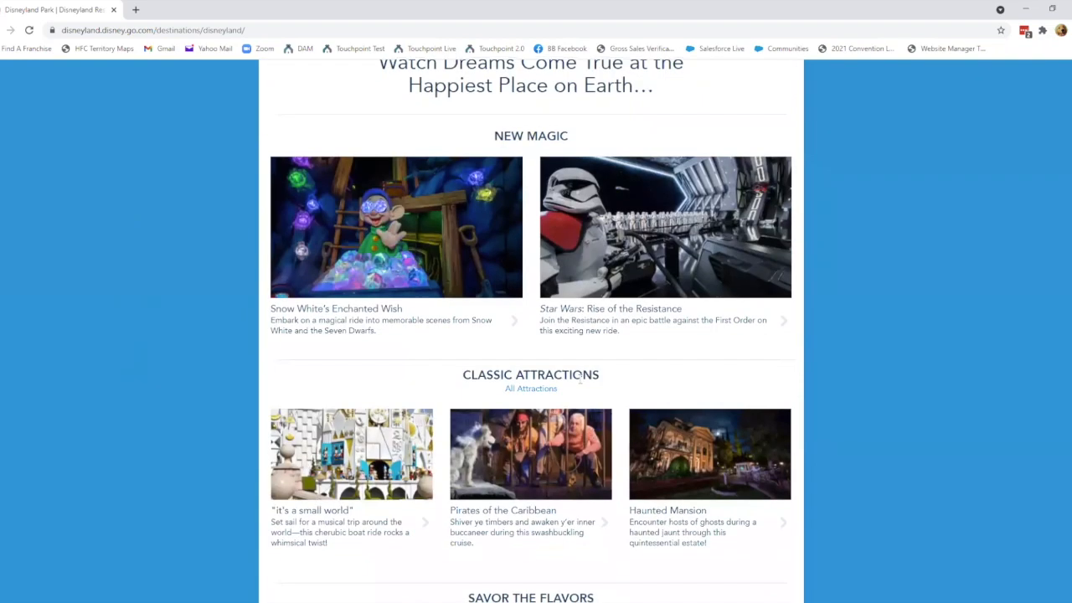
scroll("up", 3)
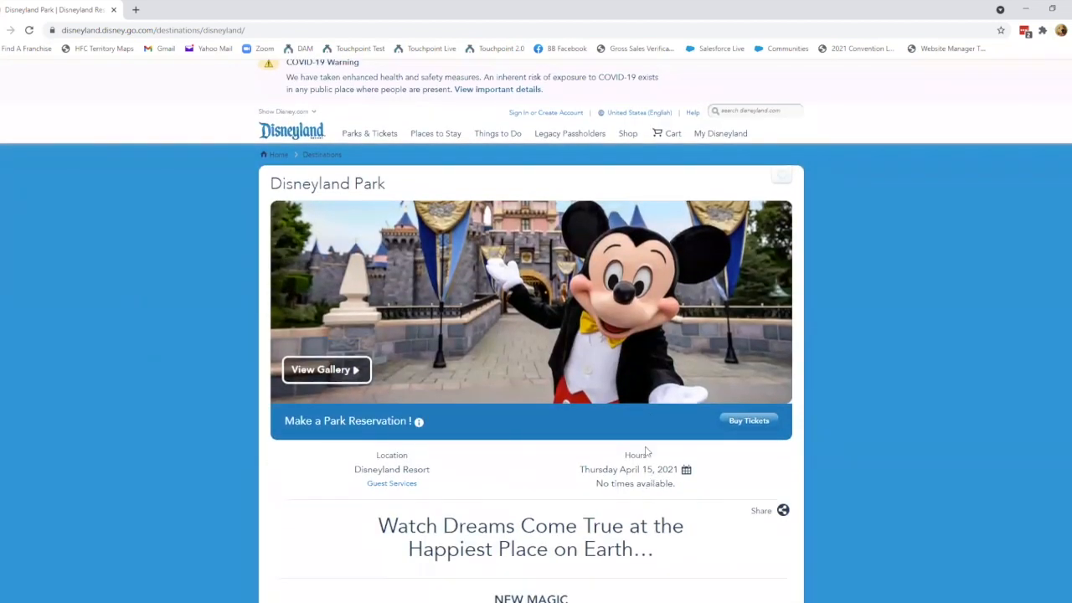
left_click(748, 420)
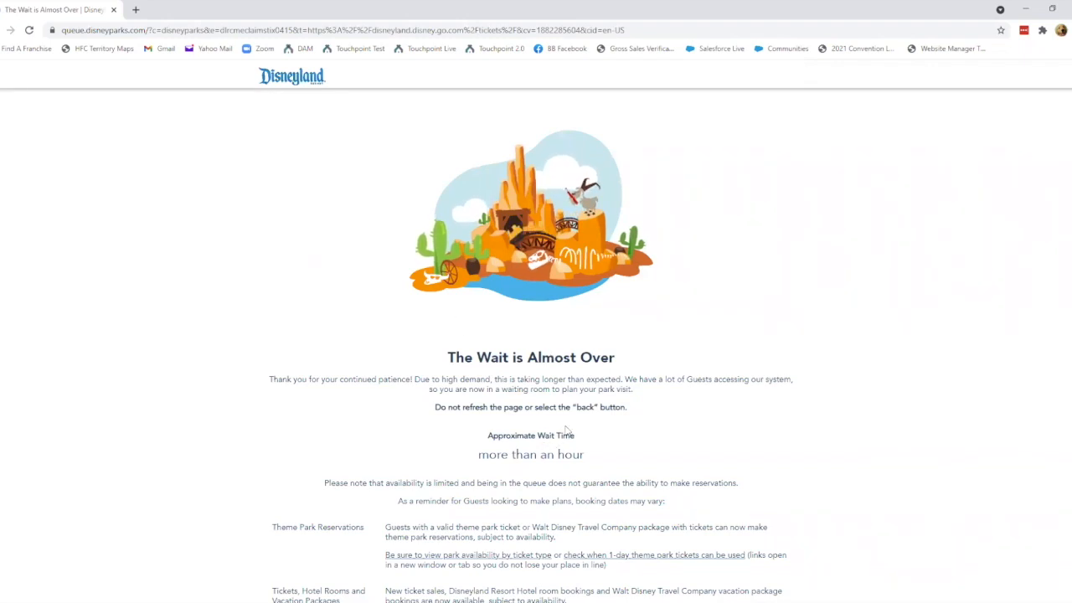
scroll("down", 3)
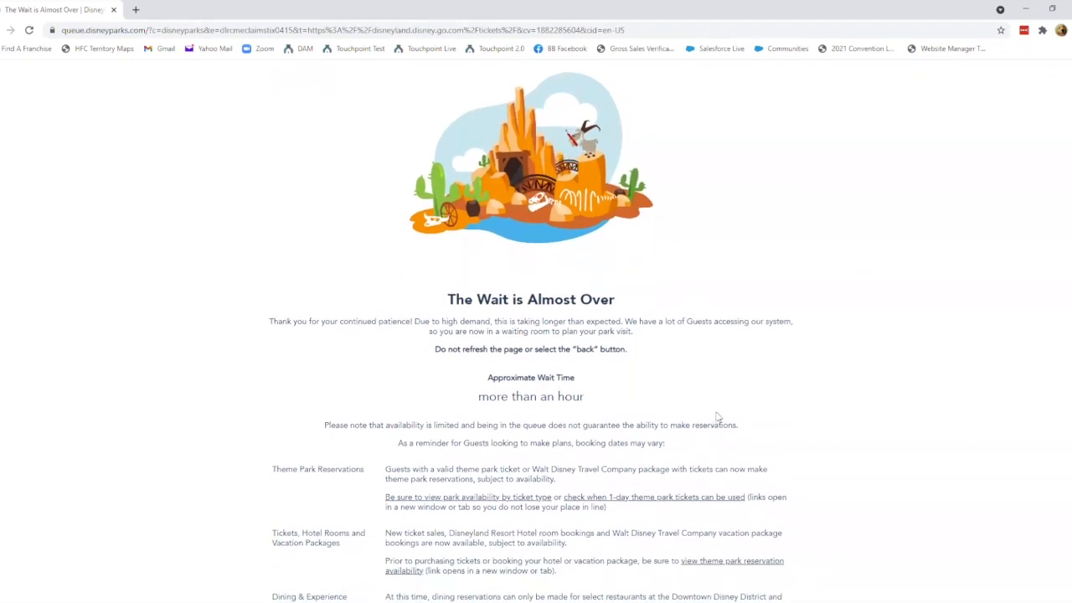
mouse_move(680, 393)
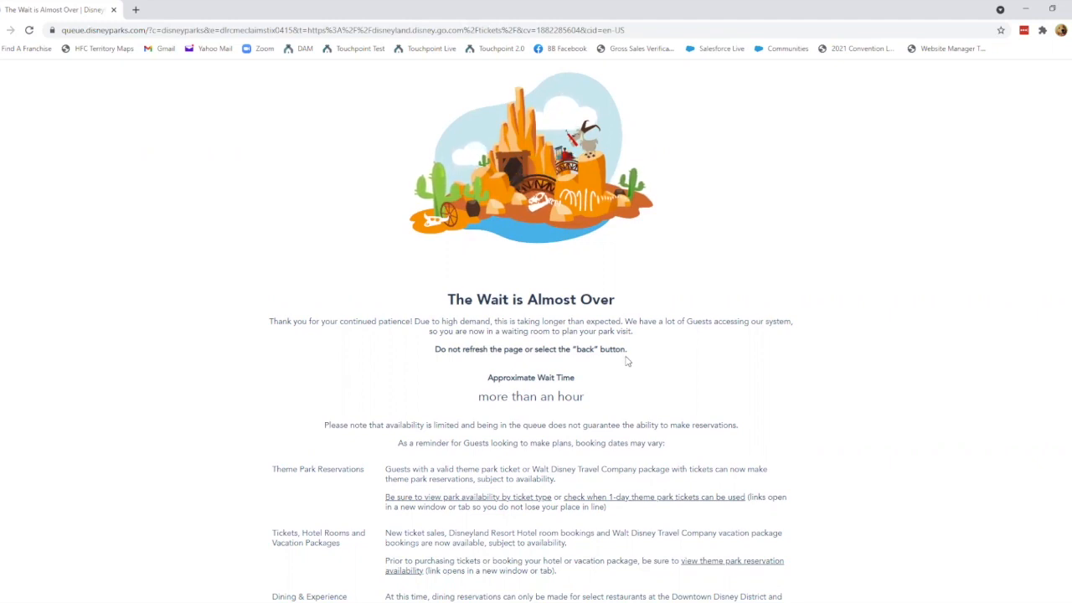
mouse_move(587, 390)
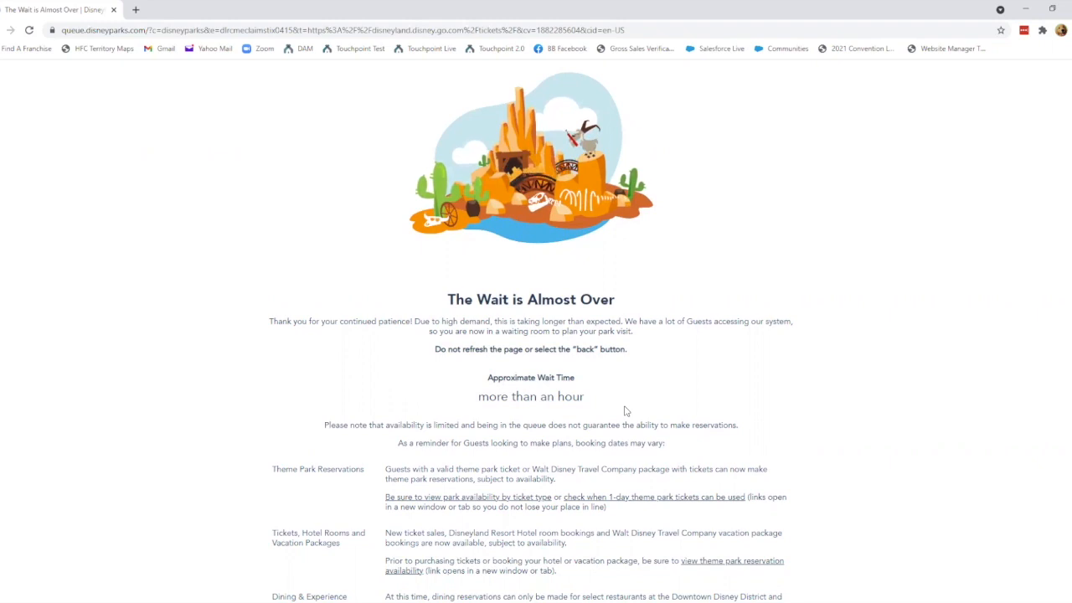
mouse_move(200, 391)
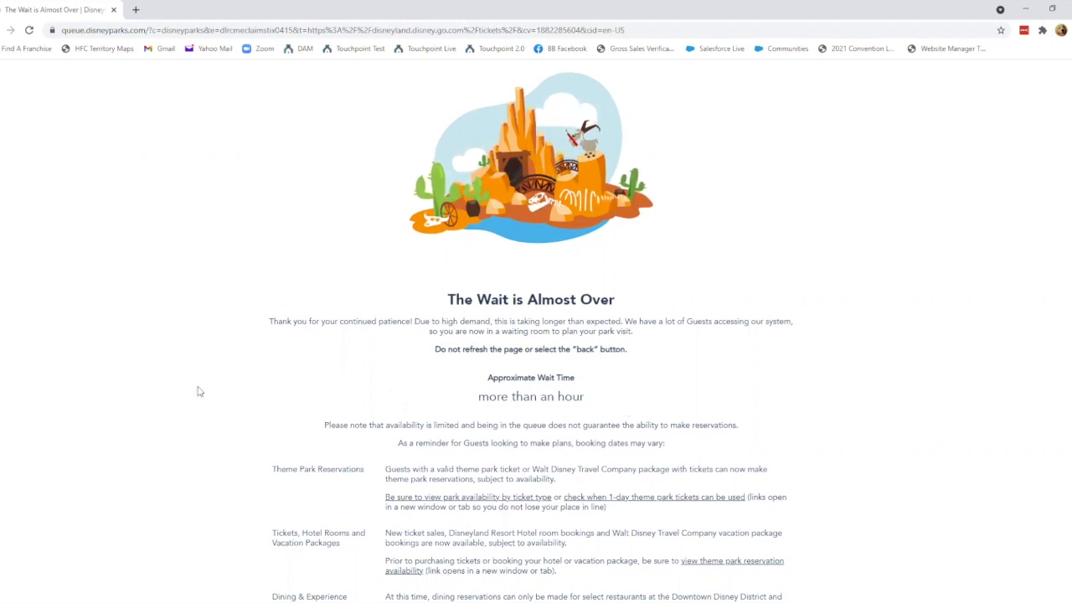
scroll("down", 3)
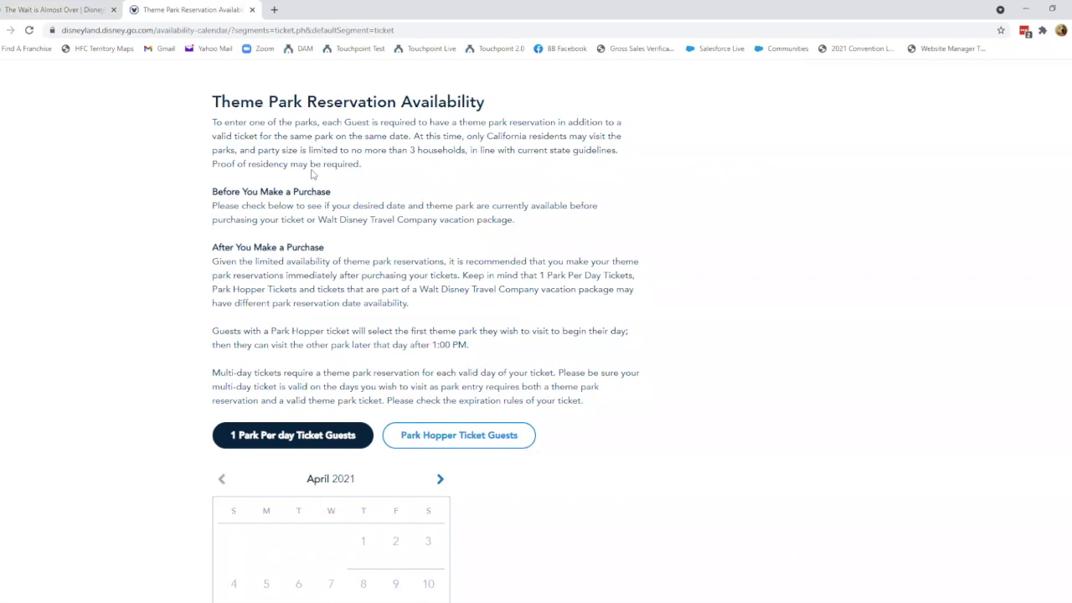
- Page the 1-park-per-day reservation calendar from April through May, June, July 2021 and beyond
scroll("down", 3)
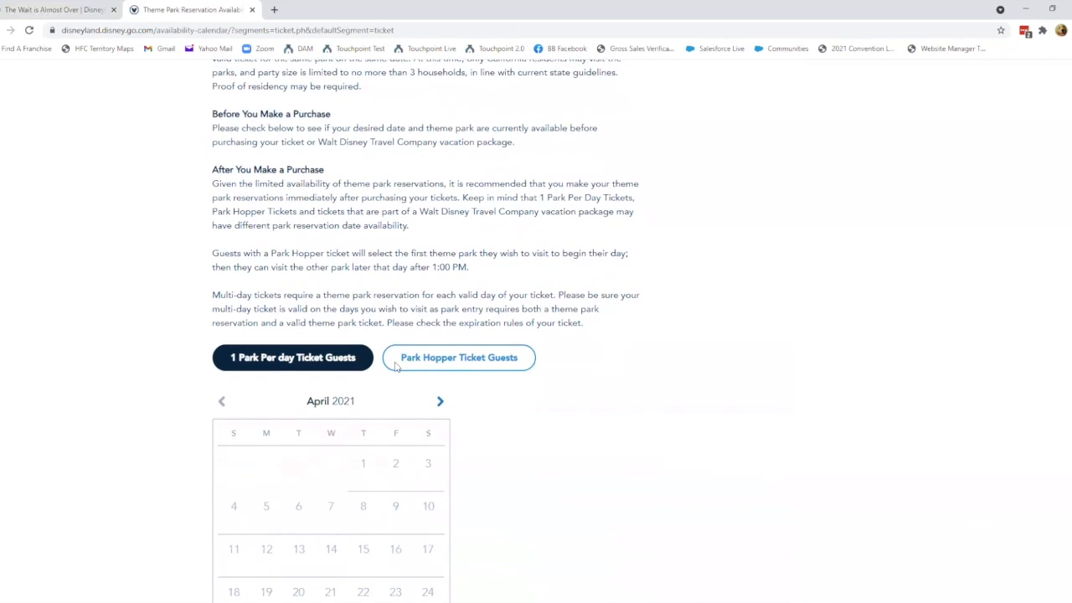
scroll("down", 3)
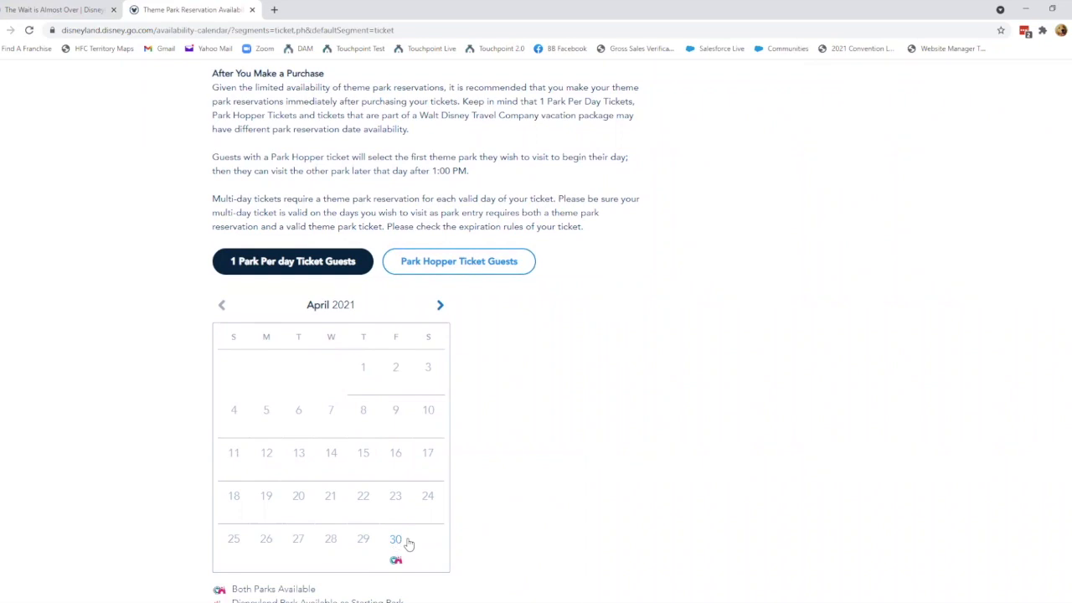
mouse_move(400, 539)
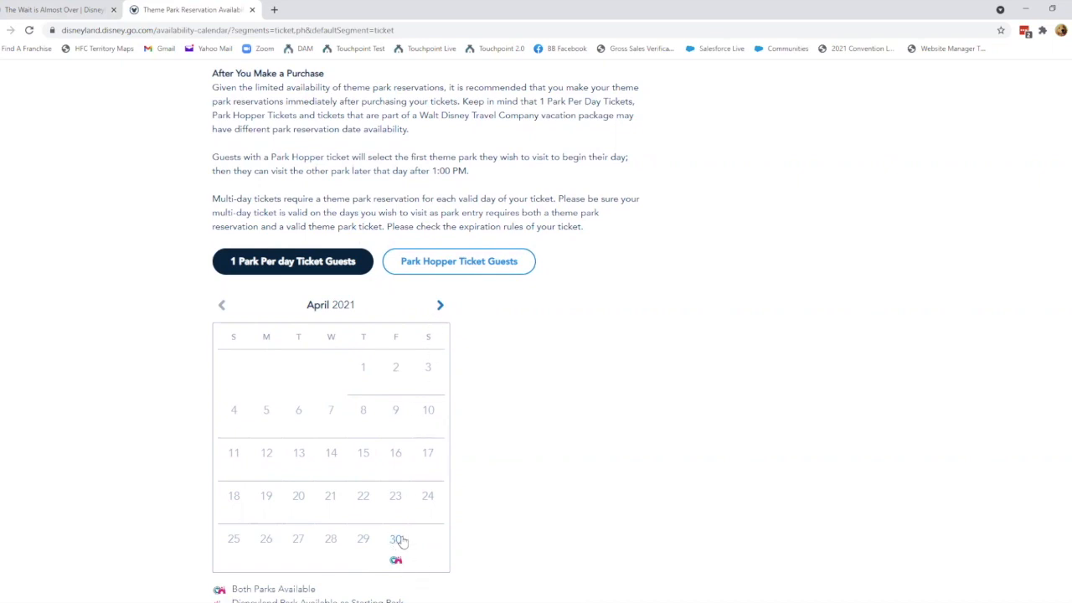
left_click(439, 305)
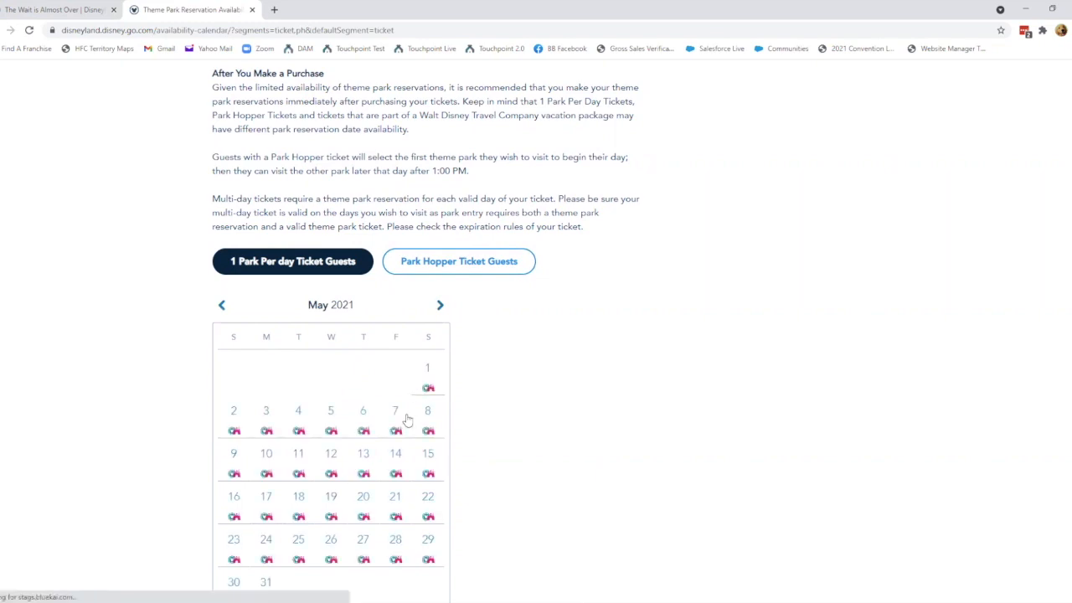
left_click(439, 304)
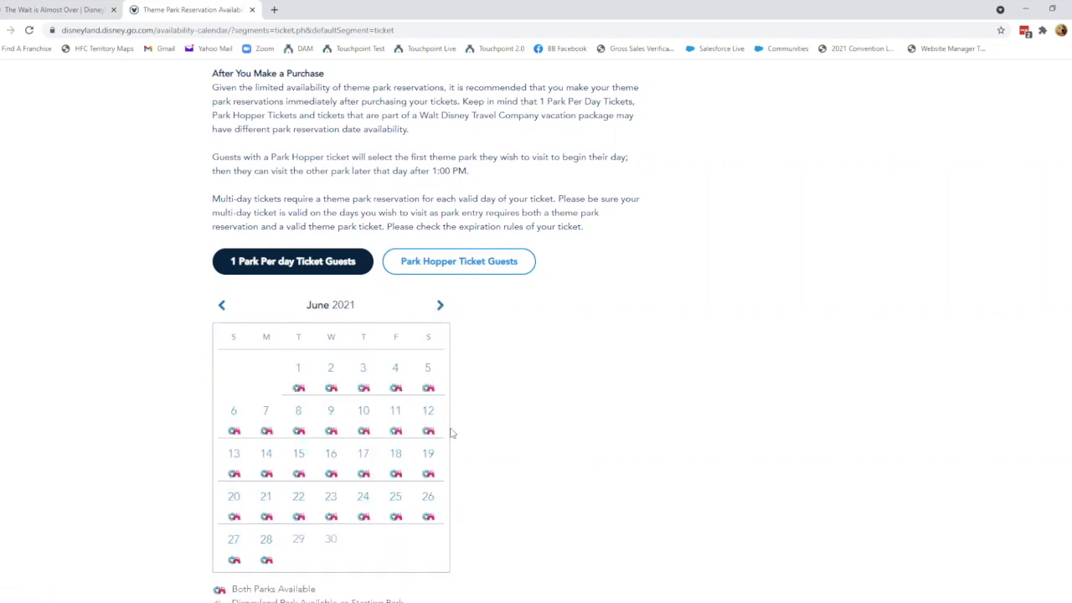
left_click(440, 304)
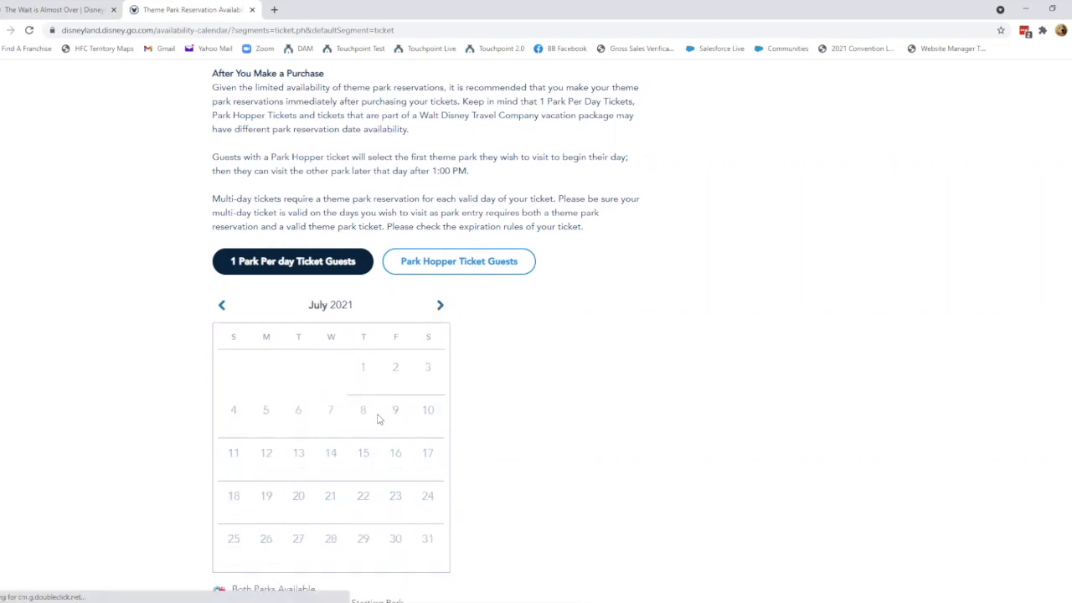
left_click(221, 304)
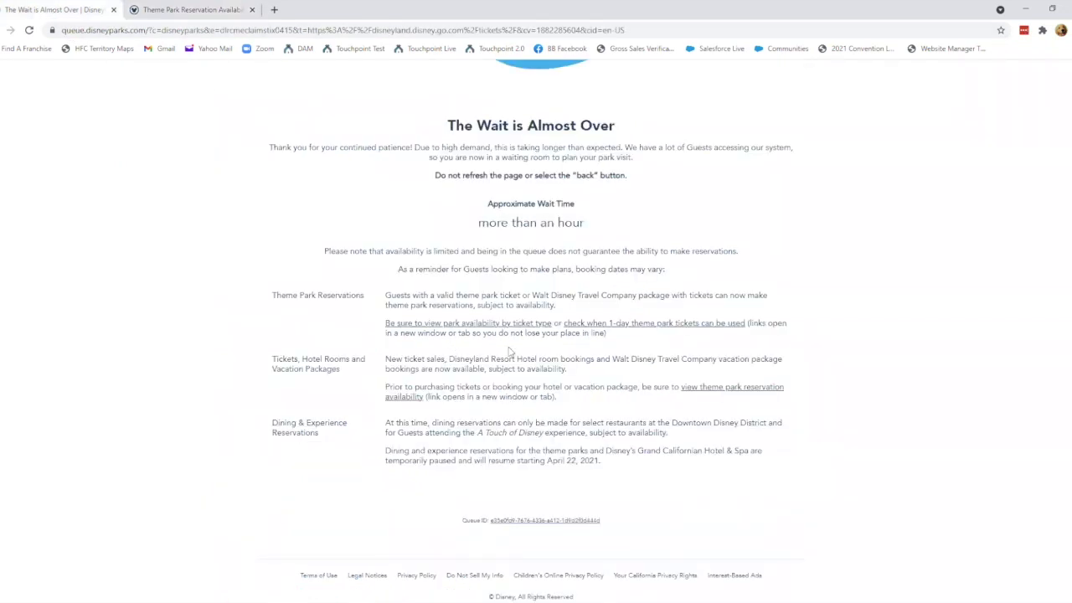
mouse_move(623, 328)
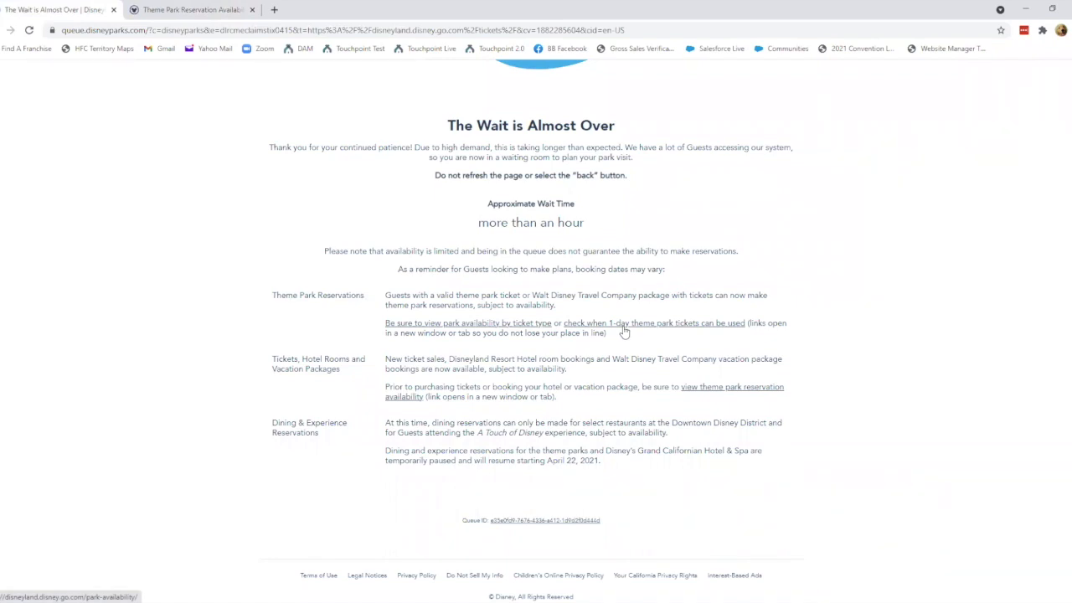
- Open the Ticket Calendars page from the waiting room's 1-day ticket link
left_click(653, 322)
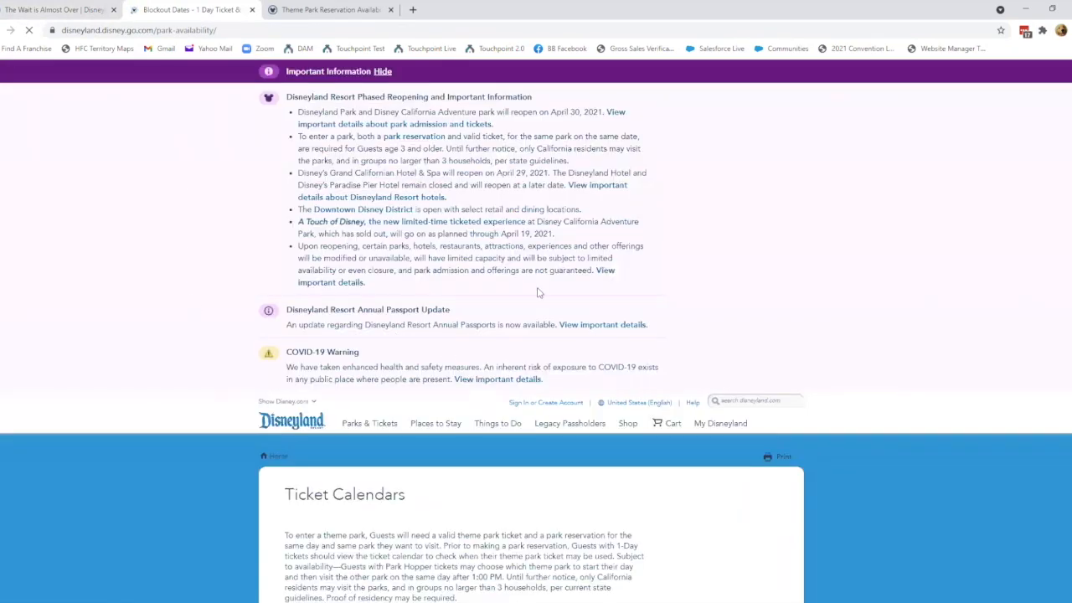
- Scroll the Ticket Calendars page down to the price table and 1-Day tier accordions
left_click(435, 423)
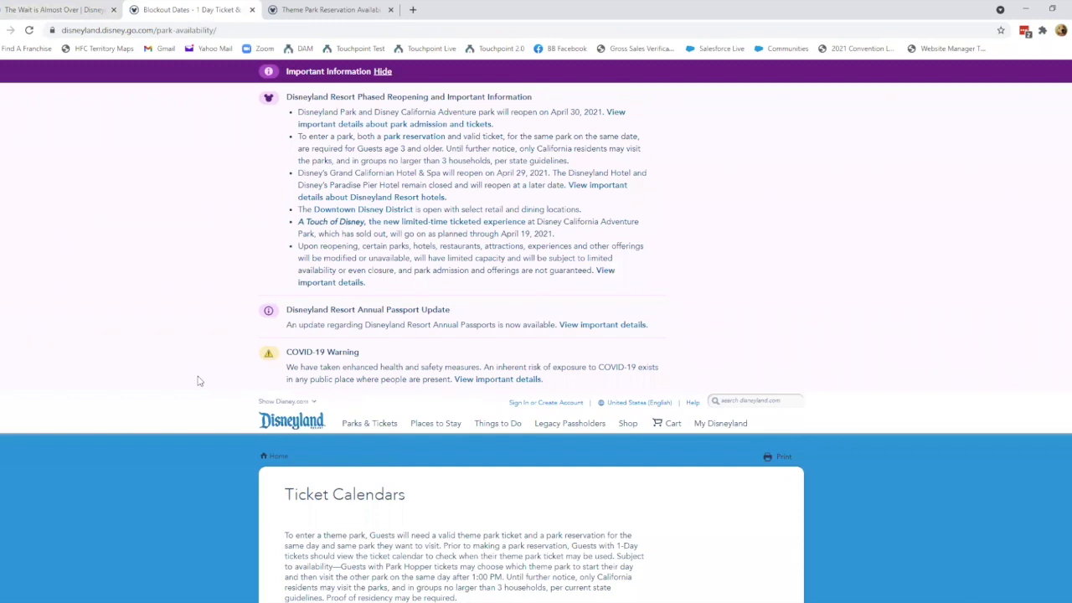
scroll("down", 3)
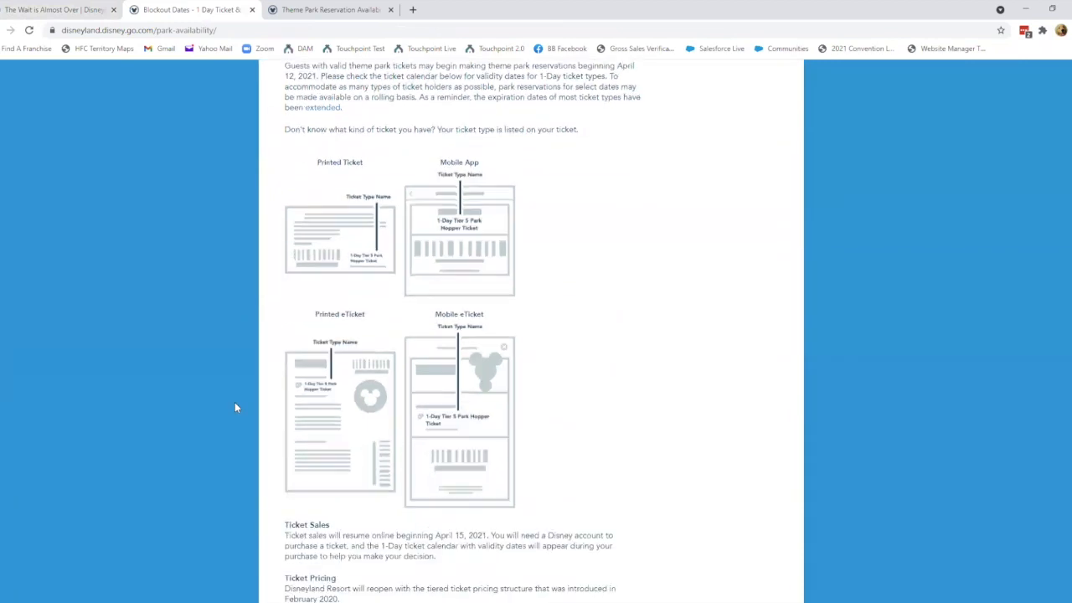
scroll("down", 3)
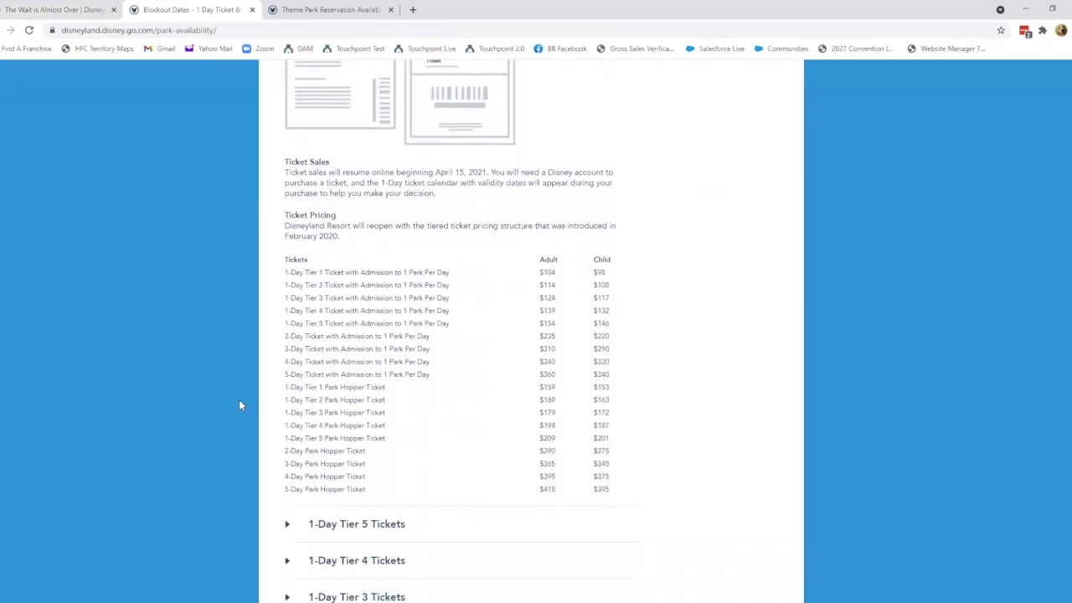
scroll("down", 3)
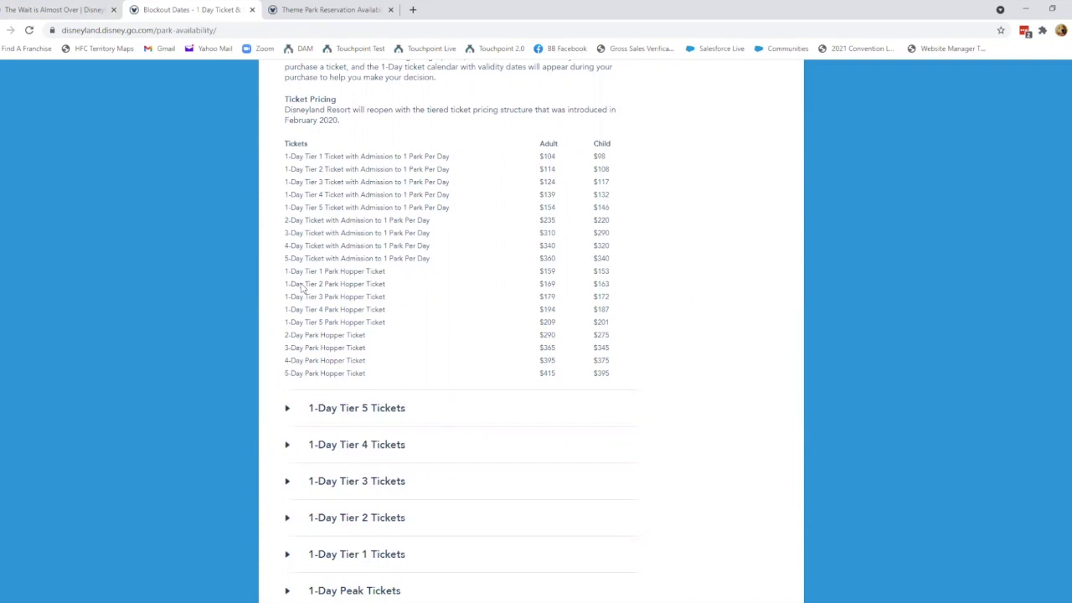
mouse_move(283, 325)
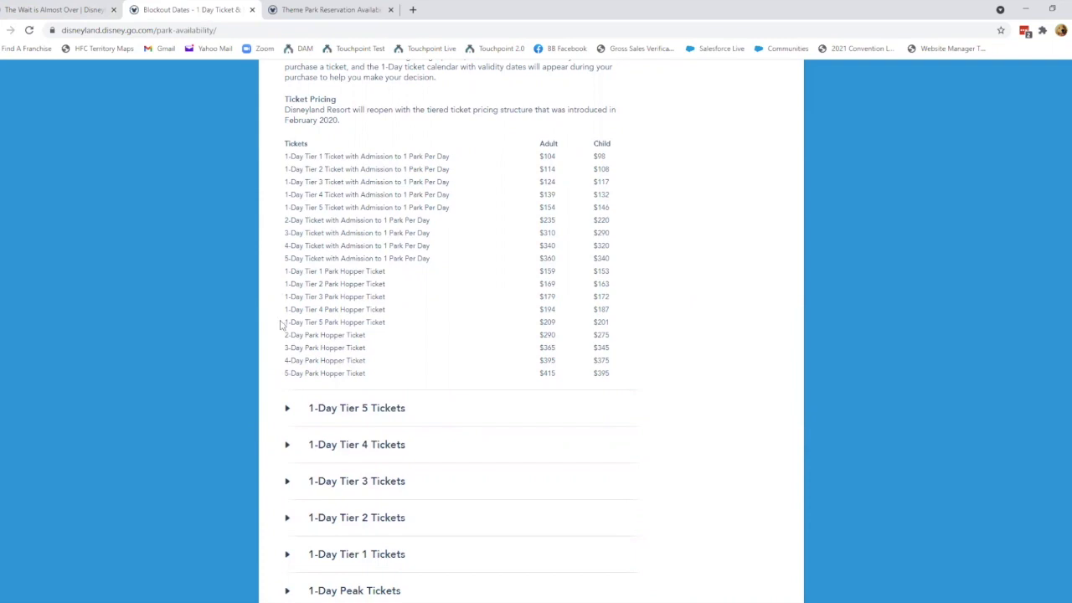
mouse_move(331, 280)
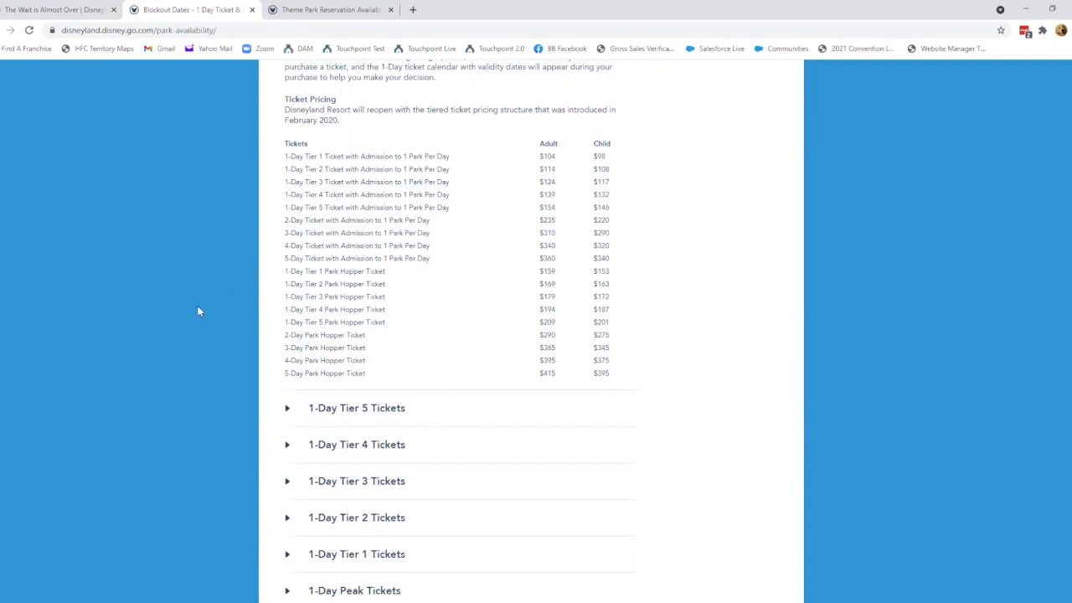
scroll("down", 3)
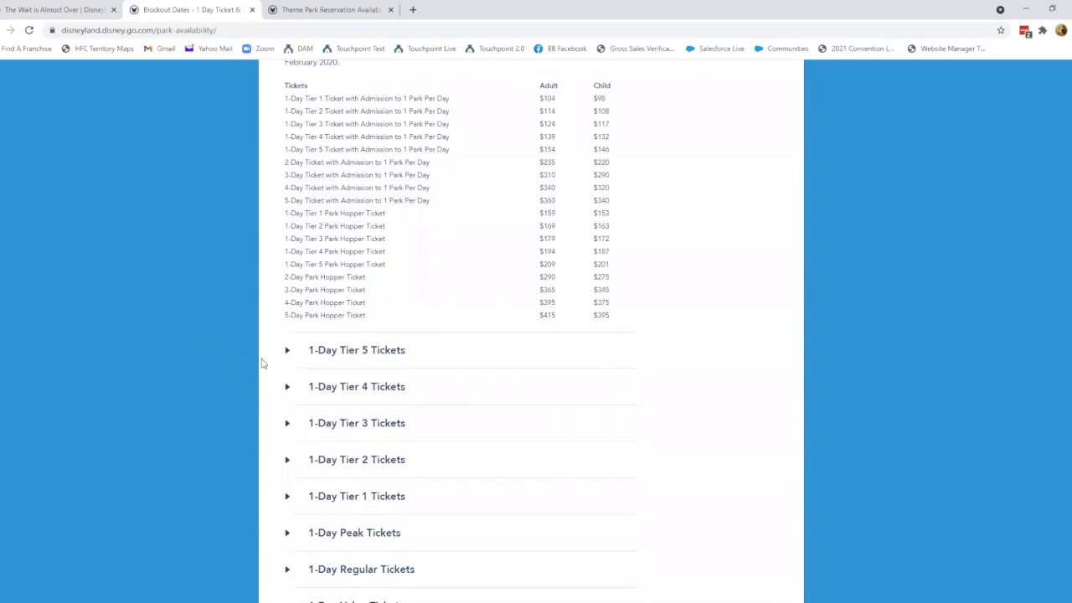
mouse_move(289, 354)
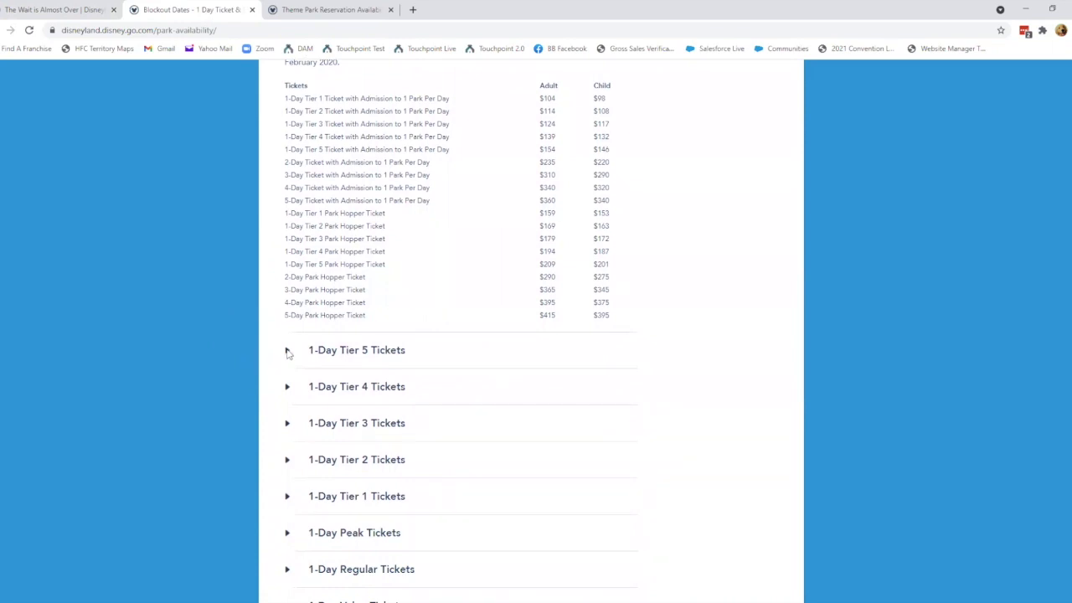
- Expand the 1-Day Tier 5 through Tier 2 ticket calendars and review their May–June availability
left_click(287, 349)
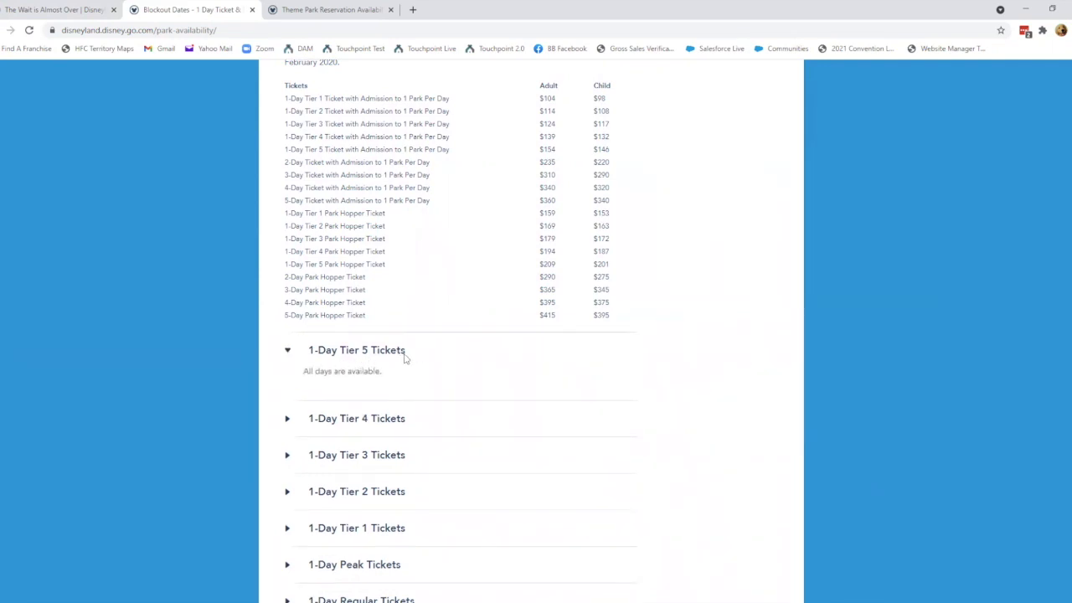
mouse_move(498, 153)
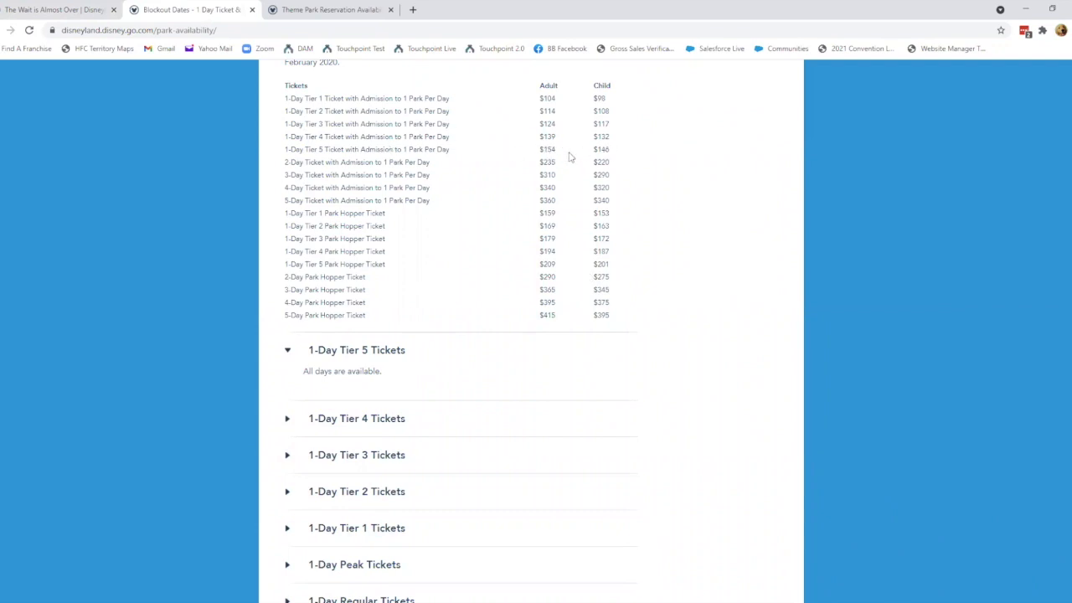
scroll("down", 3)
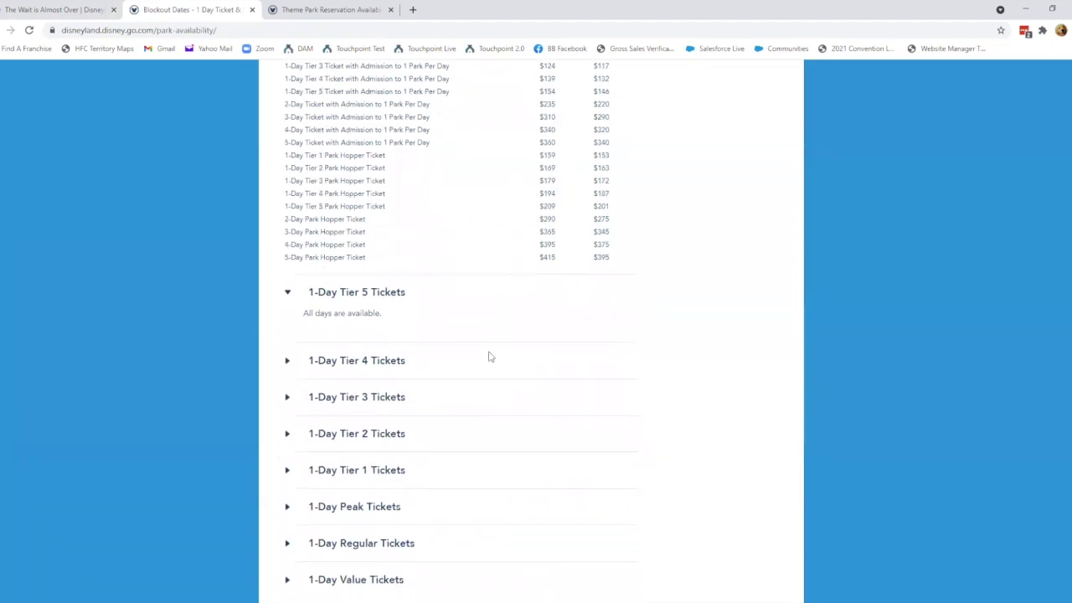
left_click(355, 360)
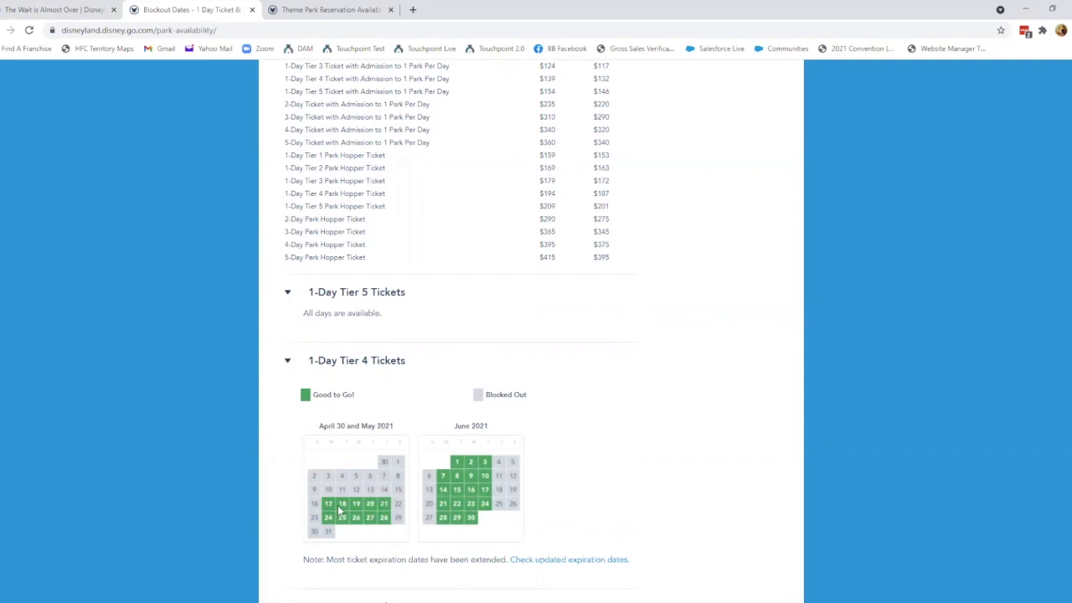
mouse_move(383, 503)
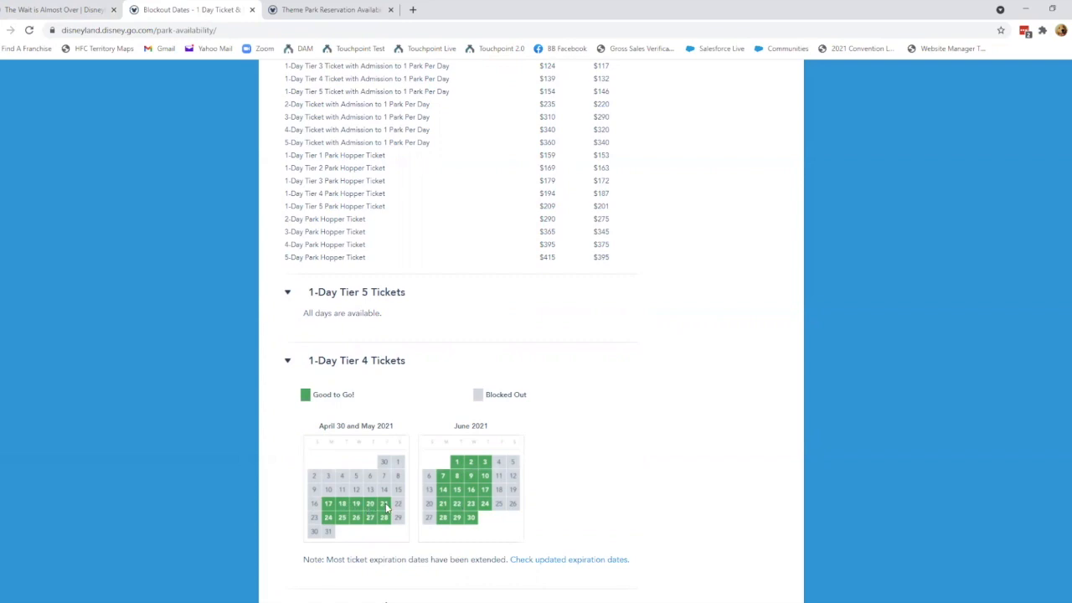
mouse_move(458, 490)
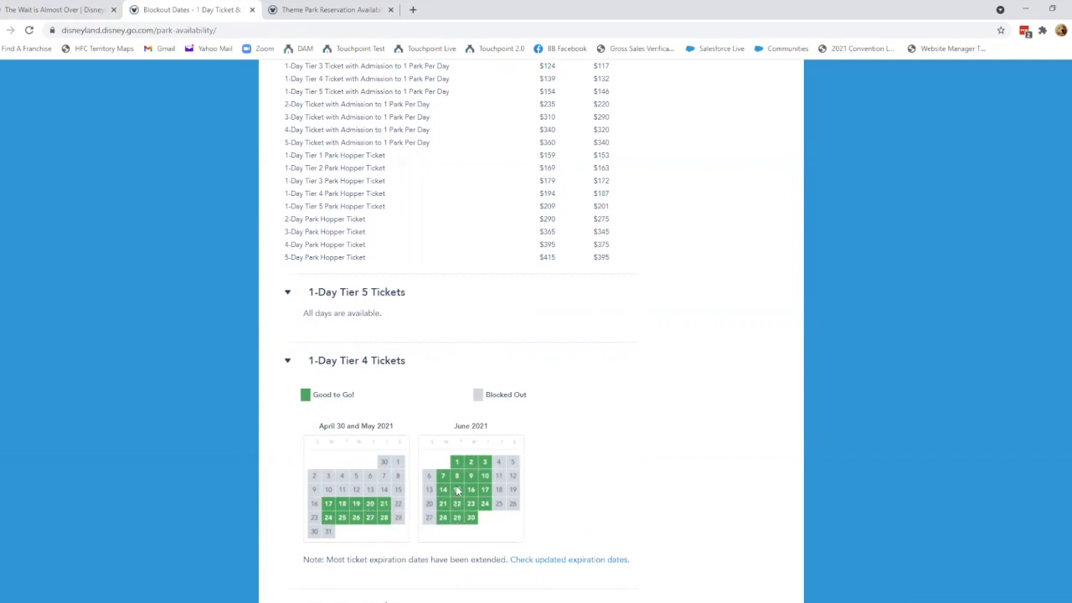
mouse_move(483, 474)
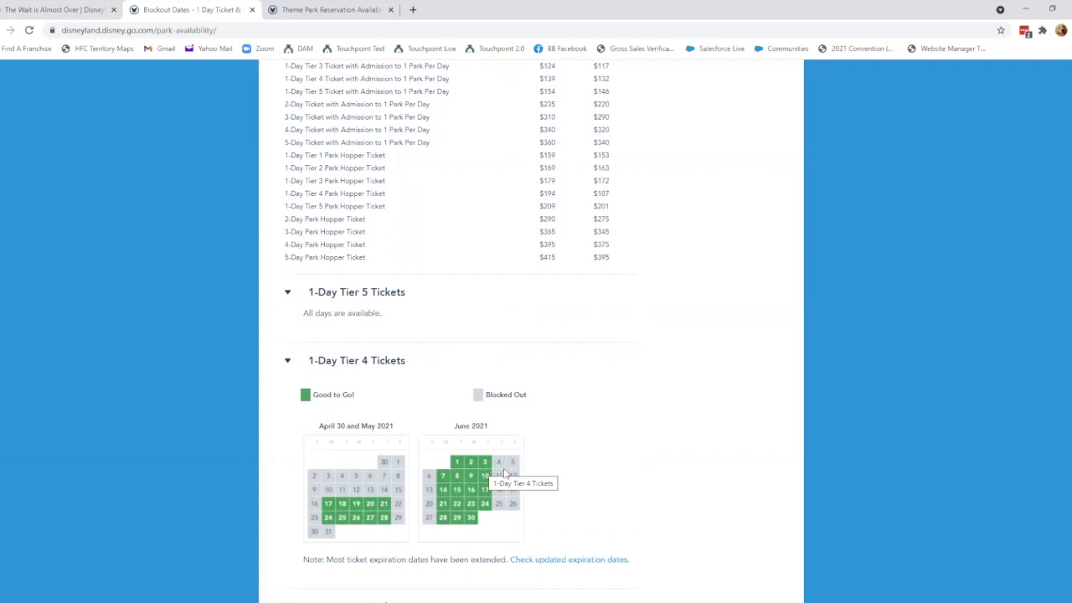
mouse_move(476, 505)
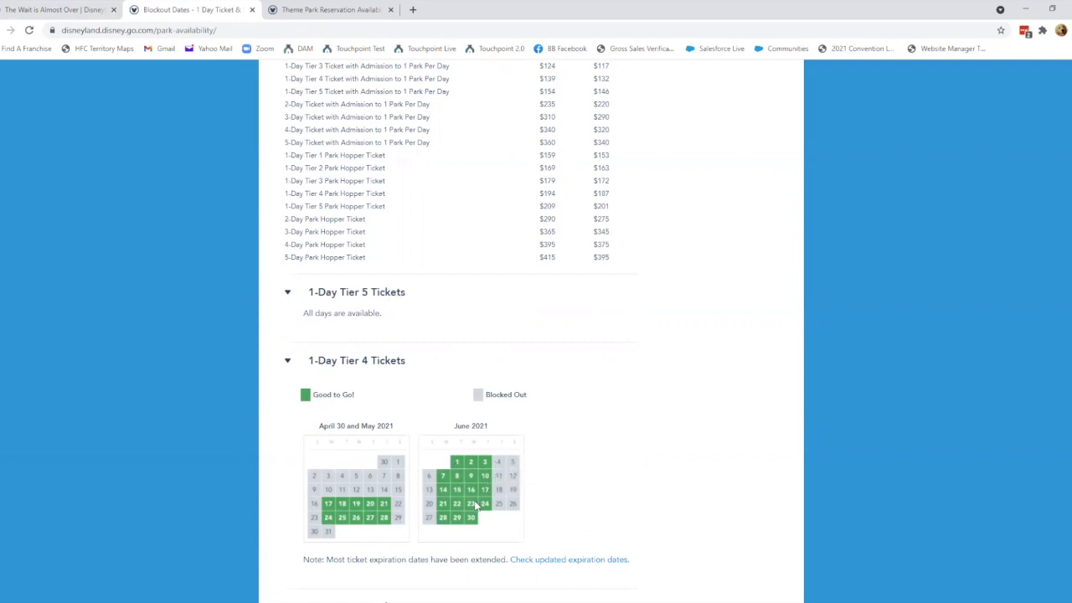
mouse_move(443, 503)
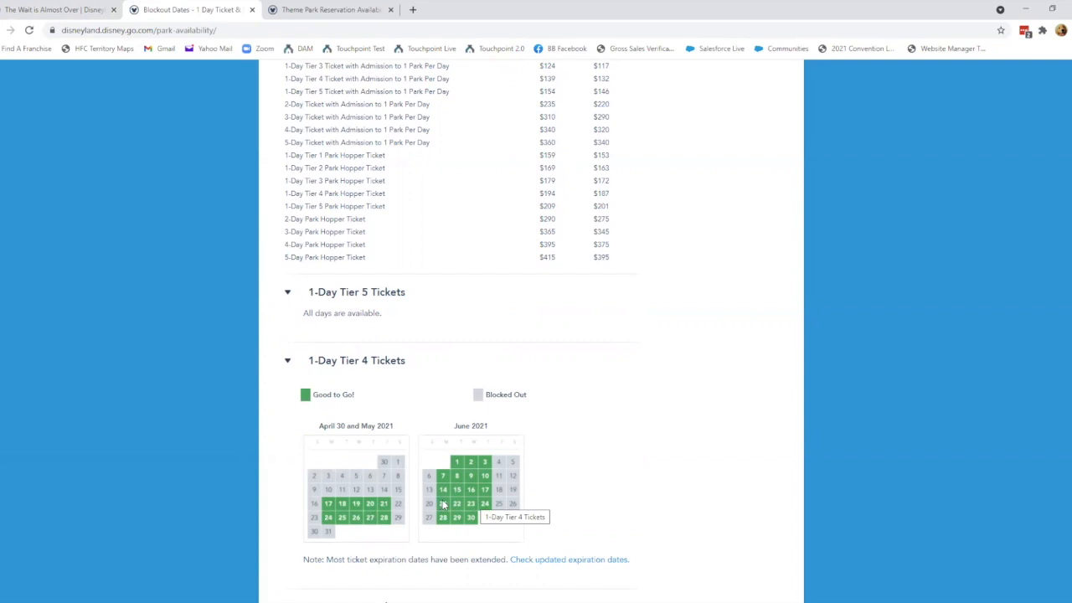
mouse_move(559, 123)
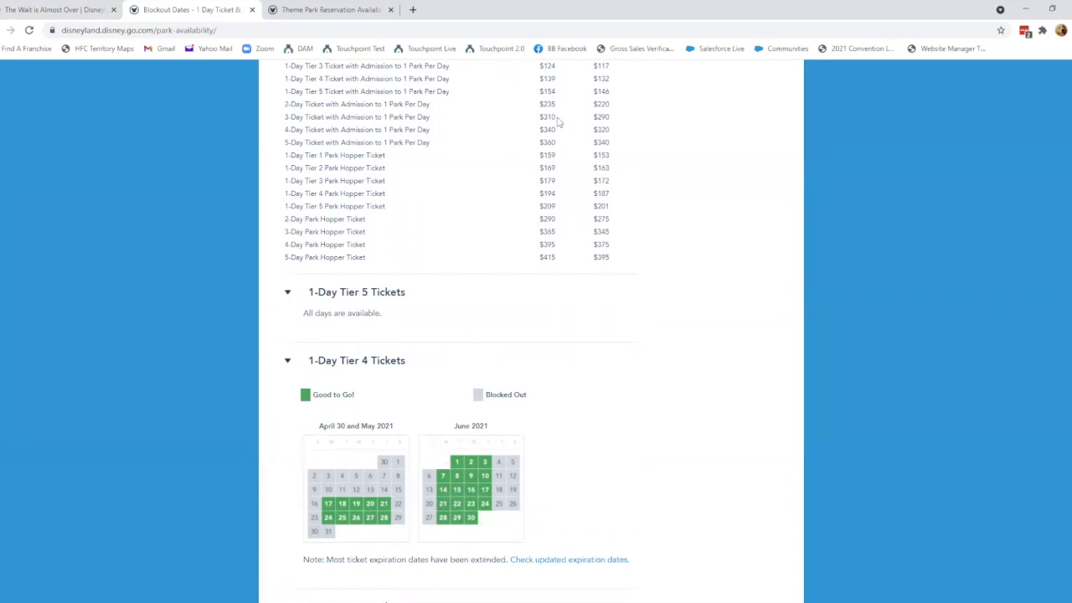
mouse_move(553, 88)
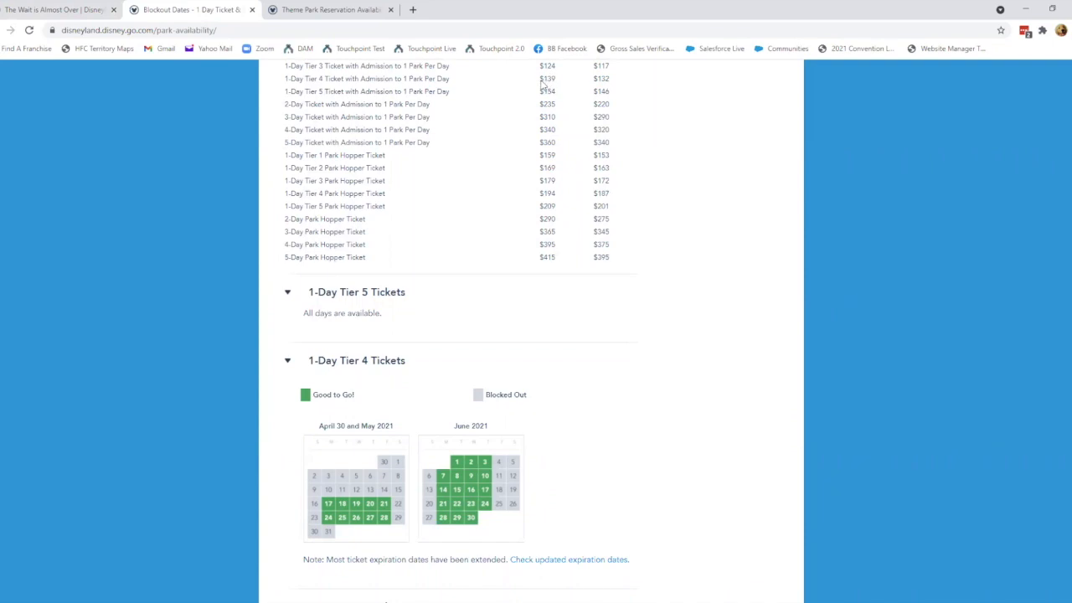
mouse_move(576, 441)
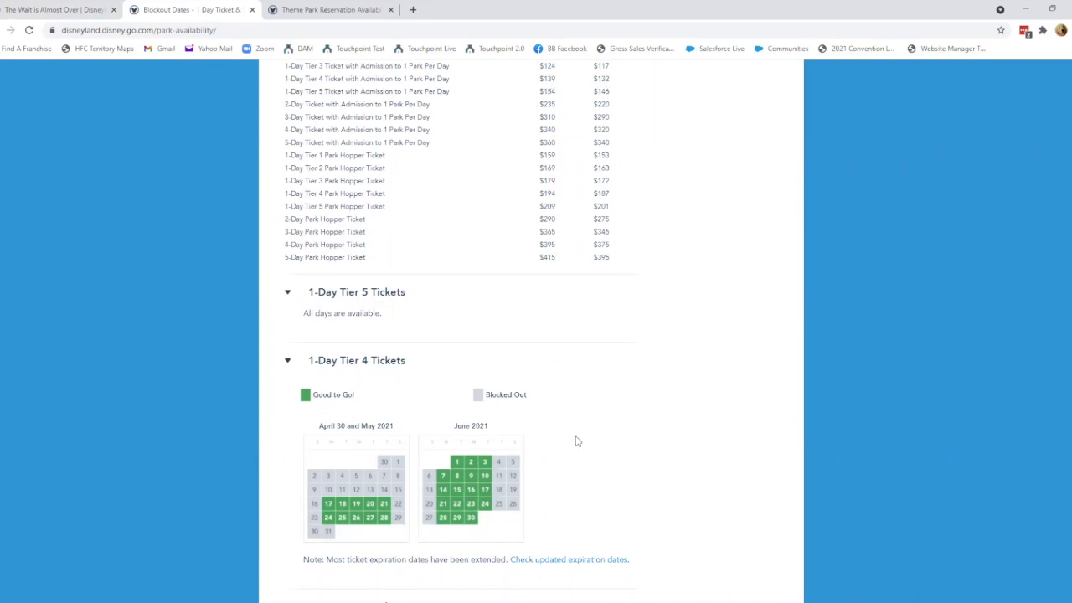
scroll("down", 3)
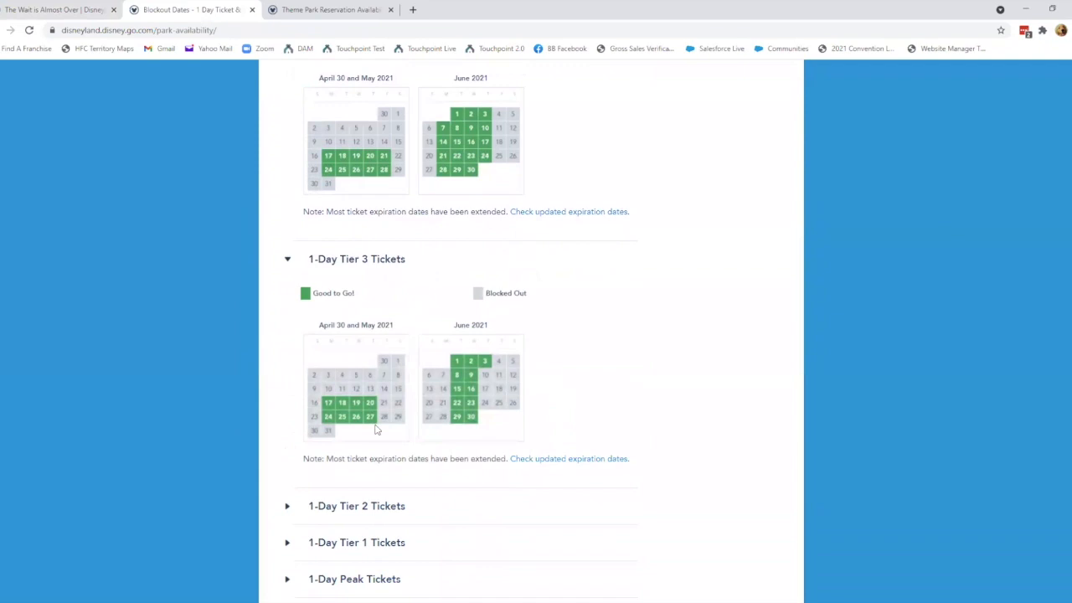
mouse_move(368, 404)
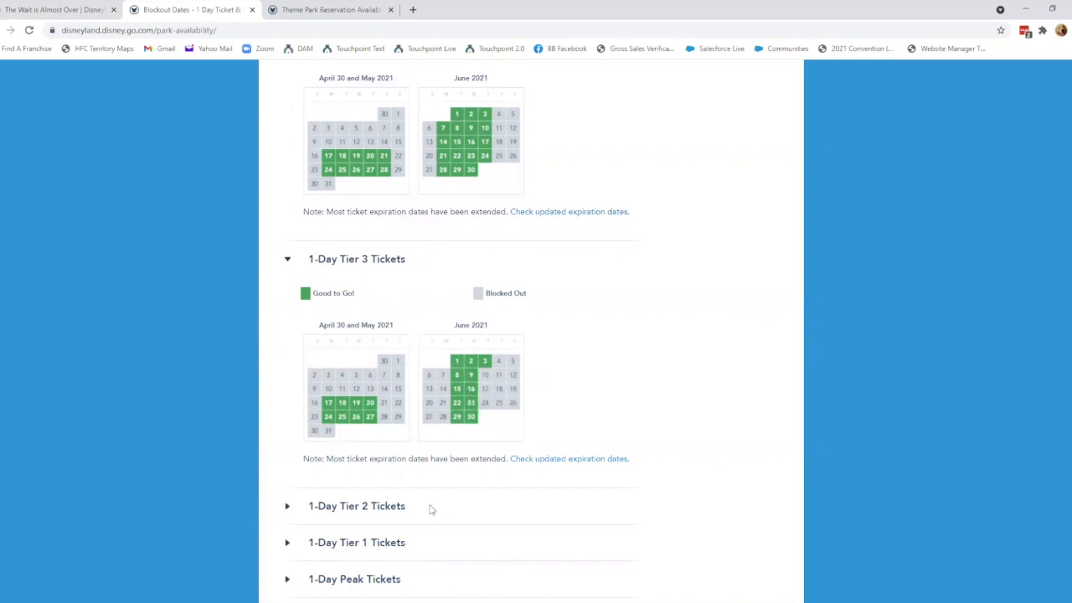
left_click(356, 505)
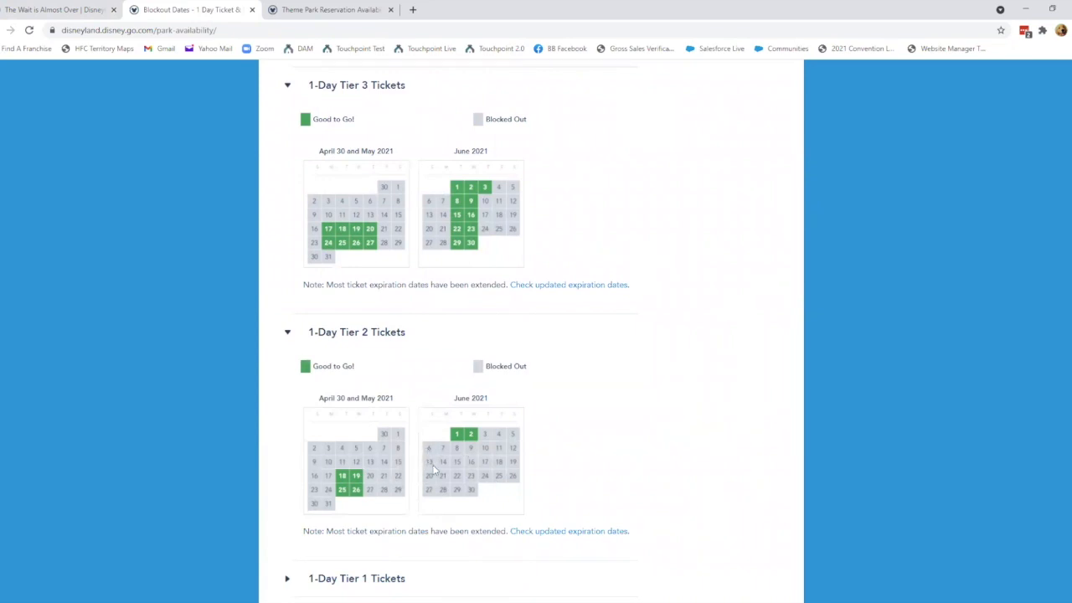
scroll("down", 3)
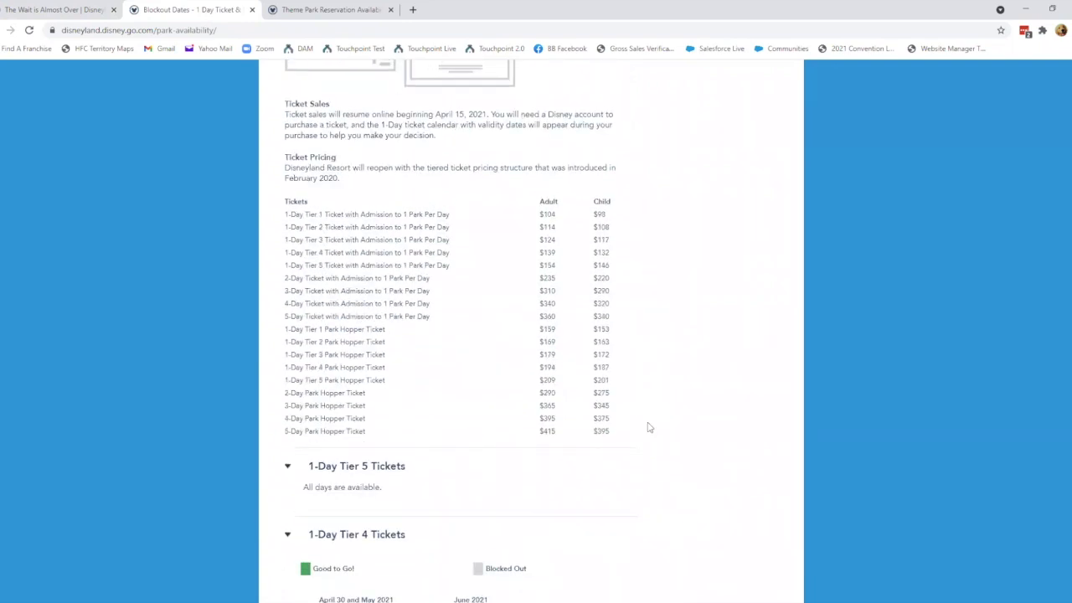
mouse_move(563, 286)
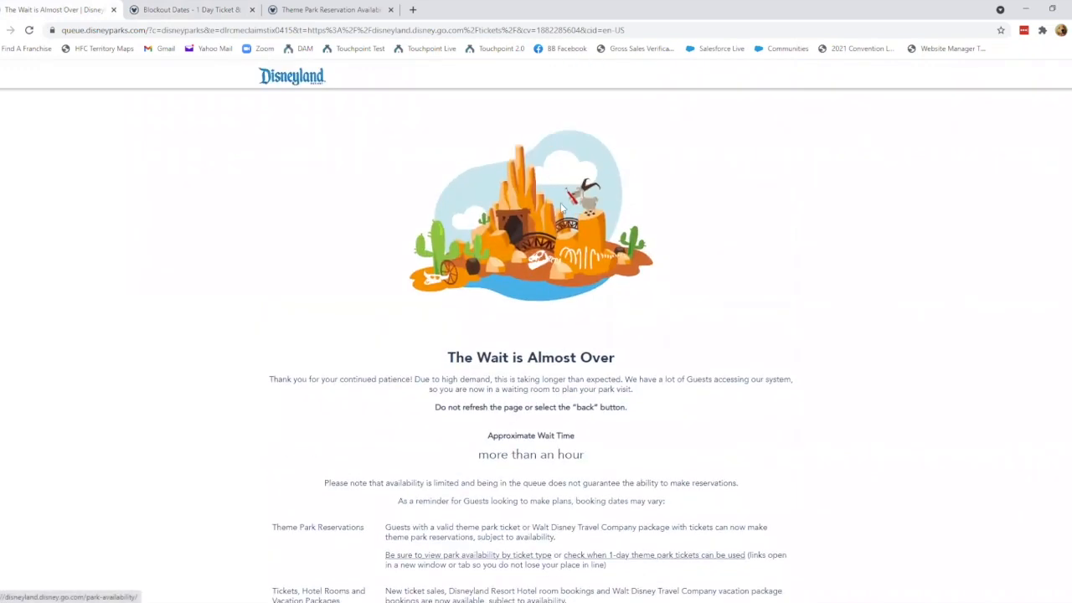
mouse_move(658, 401)
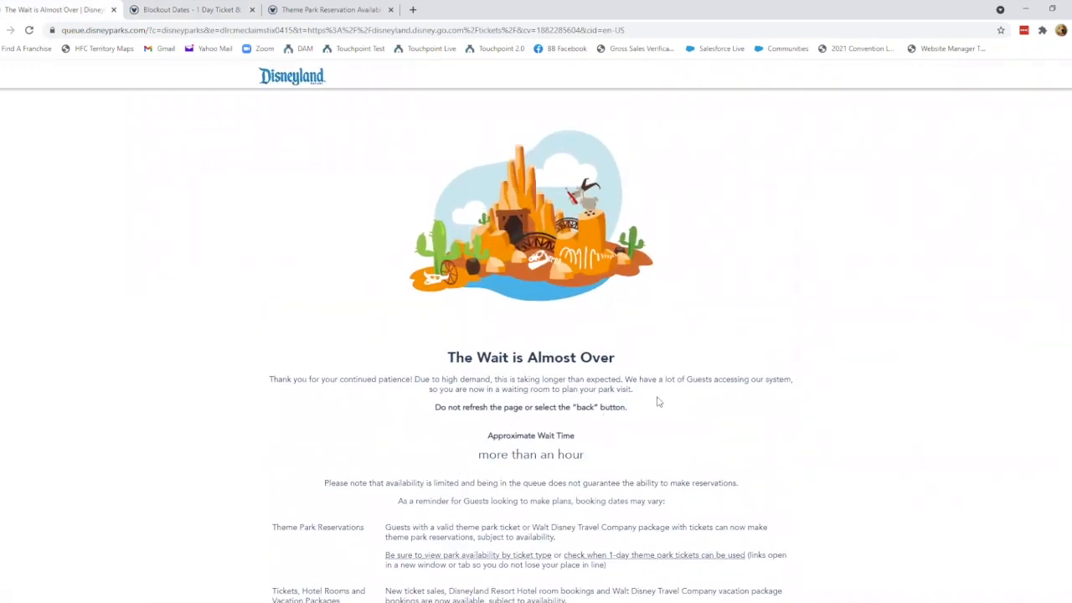
mouse_move(642, 318)
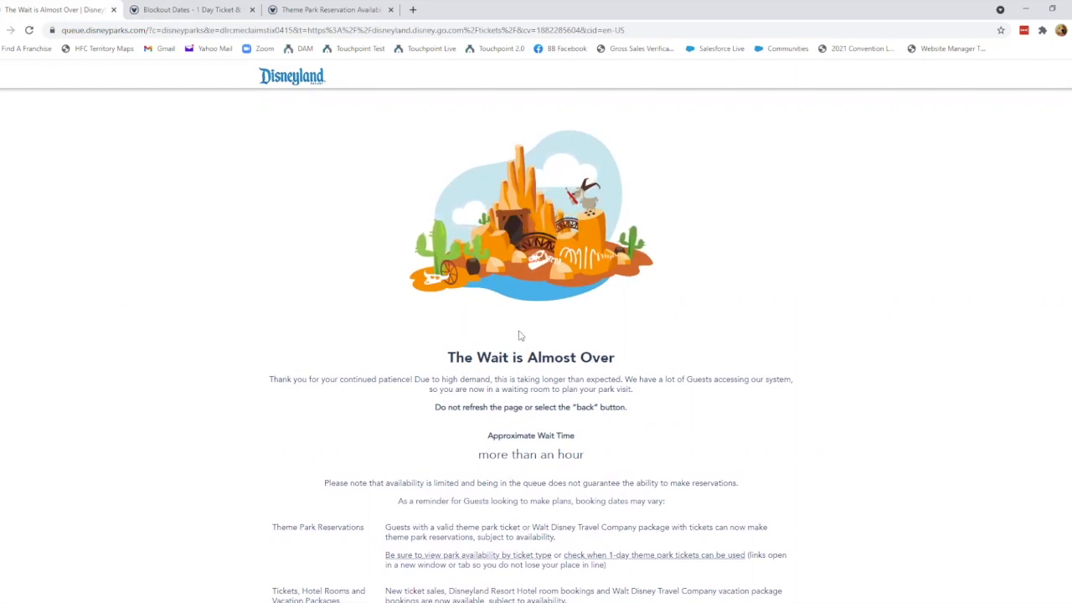
mouse_move(517, 272)
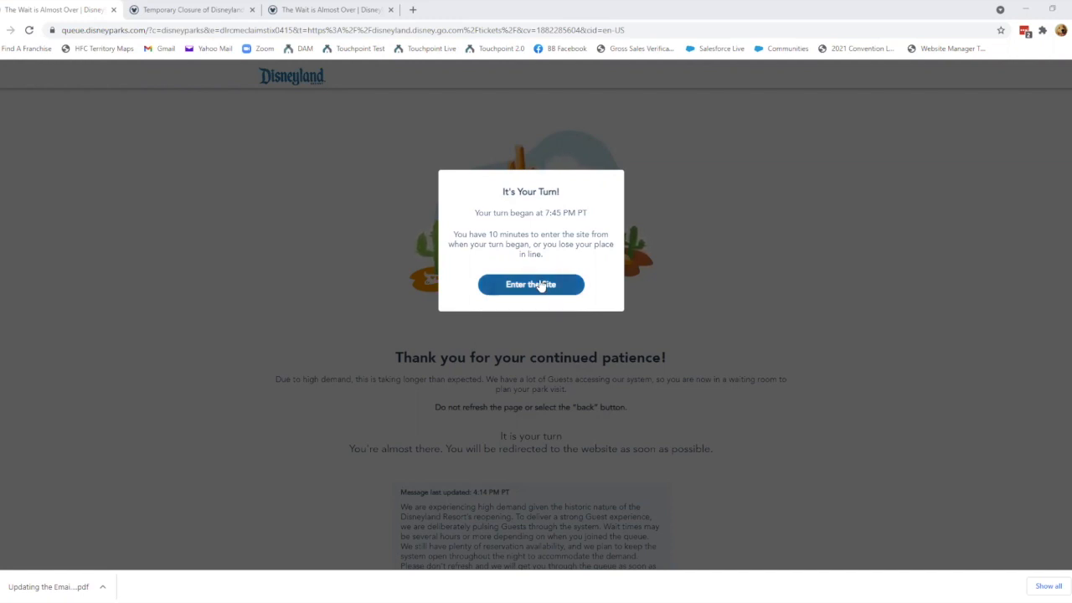
- Enter the site from the It's Your Turn dialog, reaching the invalid queue number page
left_click(530, 284)
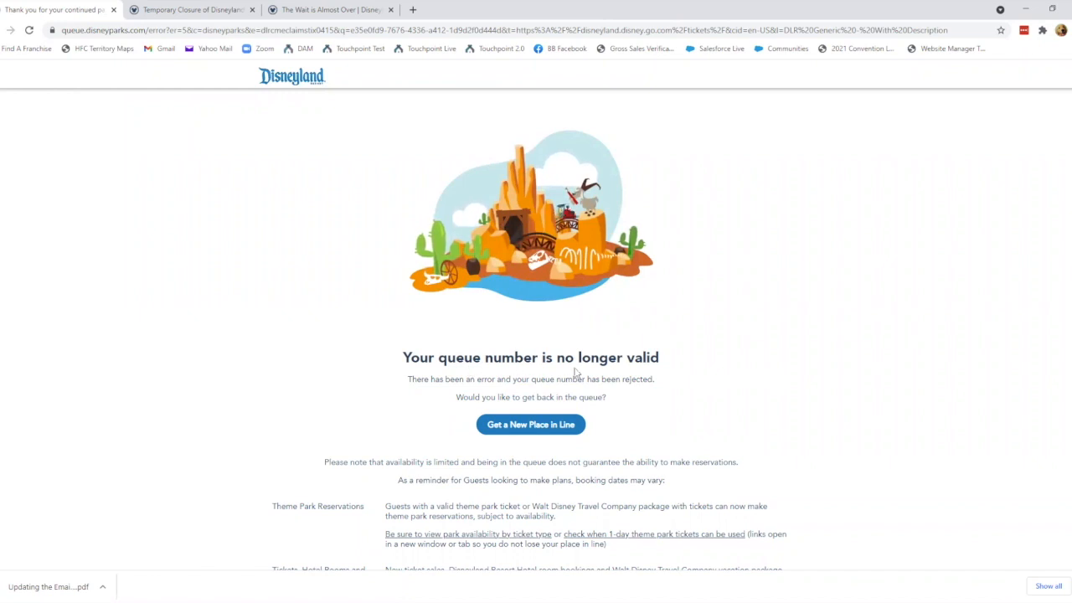
mouse_move(631, 391)
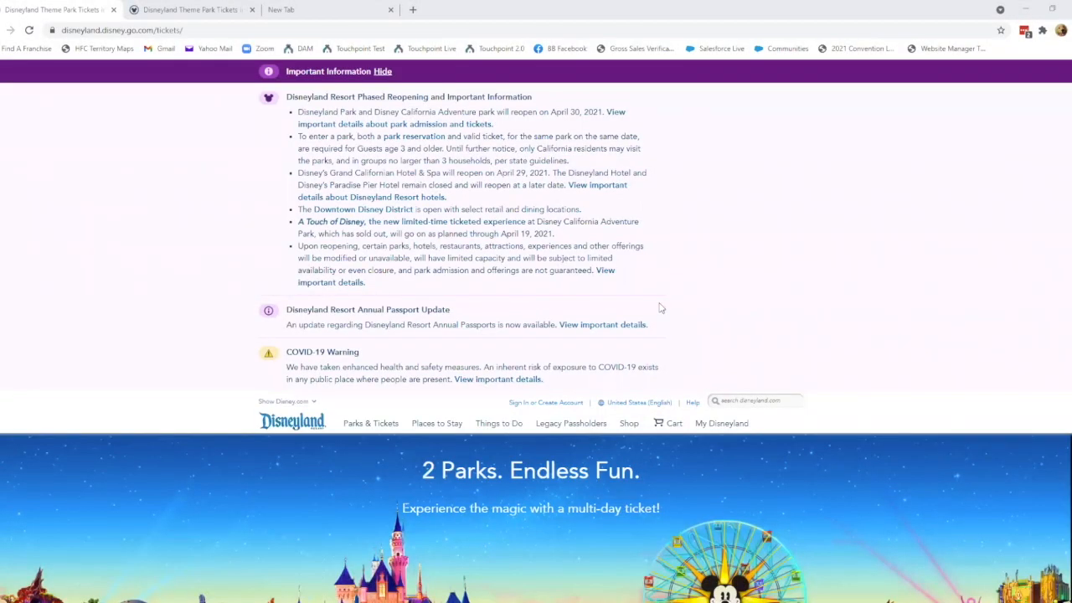
mouse_move(131, 87)
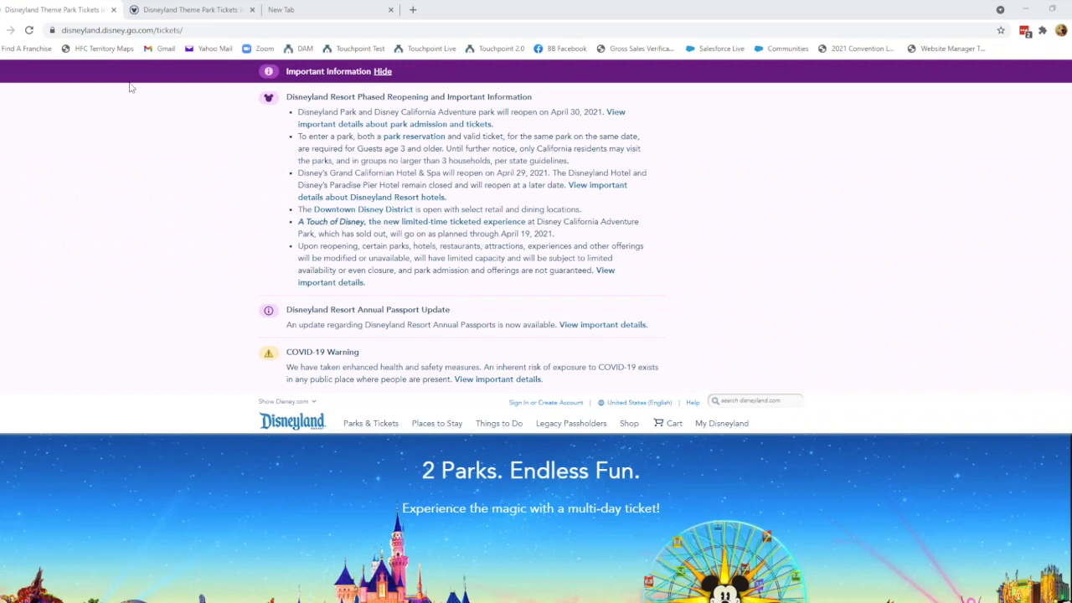
mouse_move(380, 214)
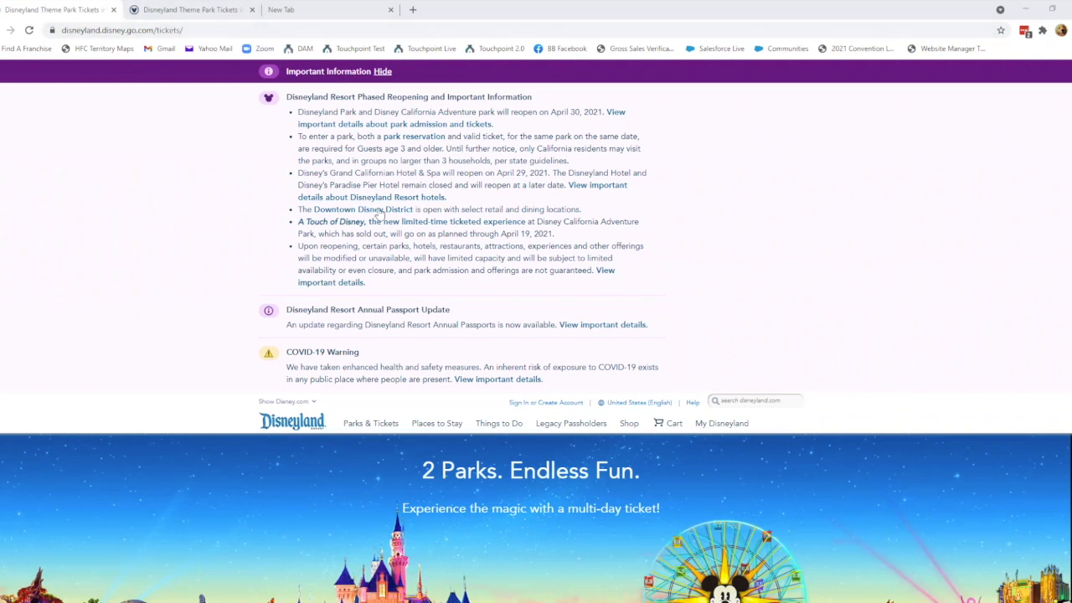
scroll("down", 3)
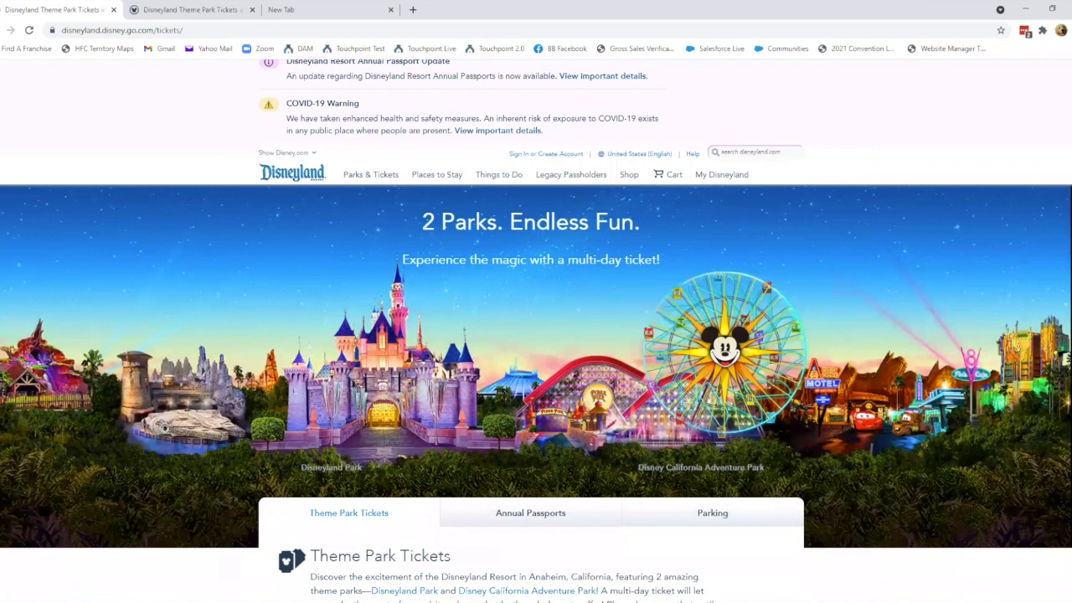
scroll("up", 3)
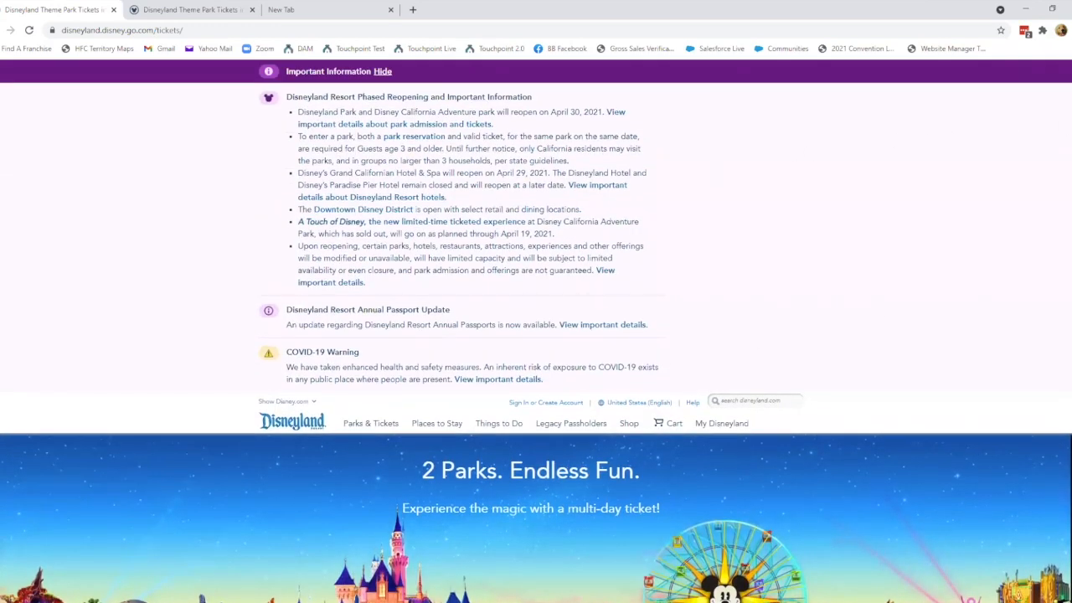
scroll("down", 3)
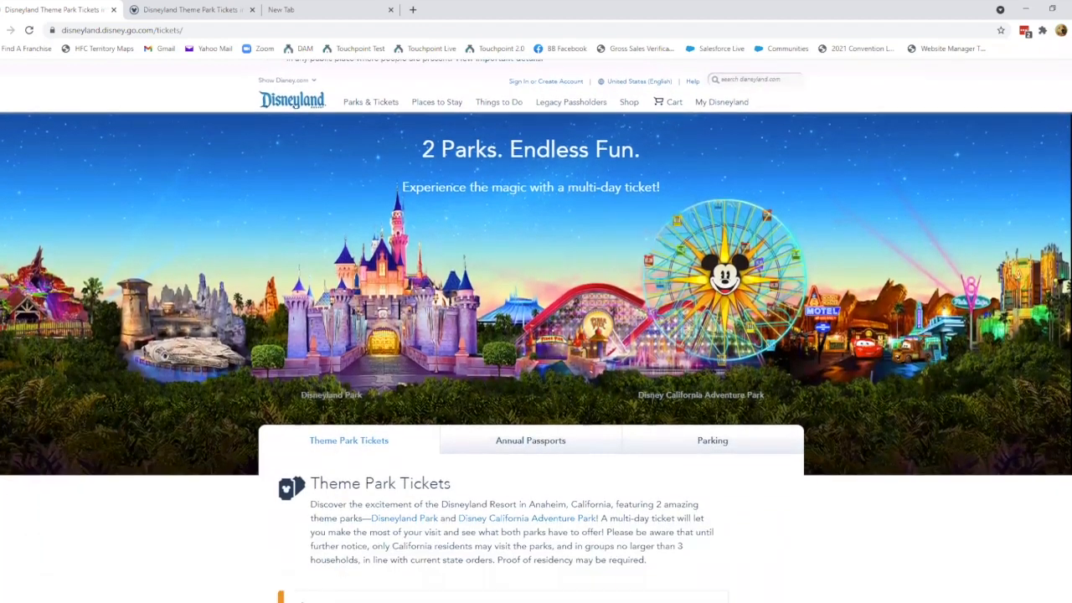
scroll("down", 3)
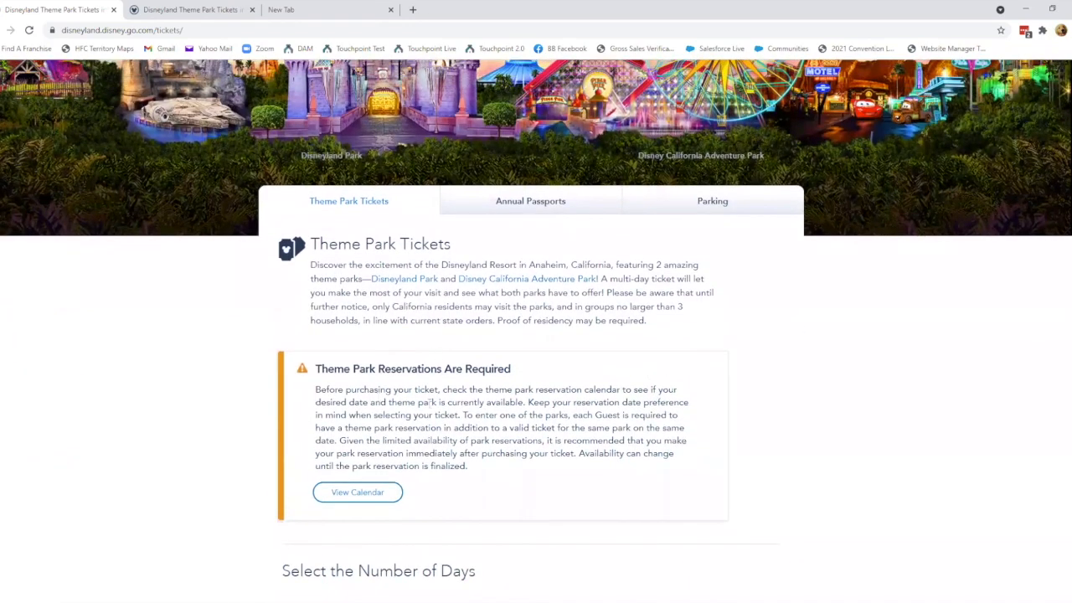
scroll("down", 3)
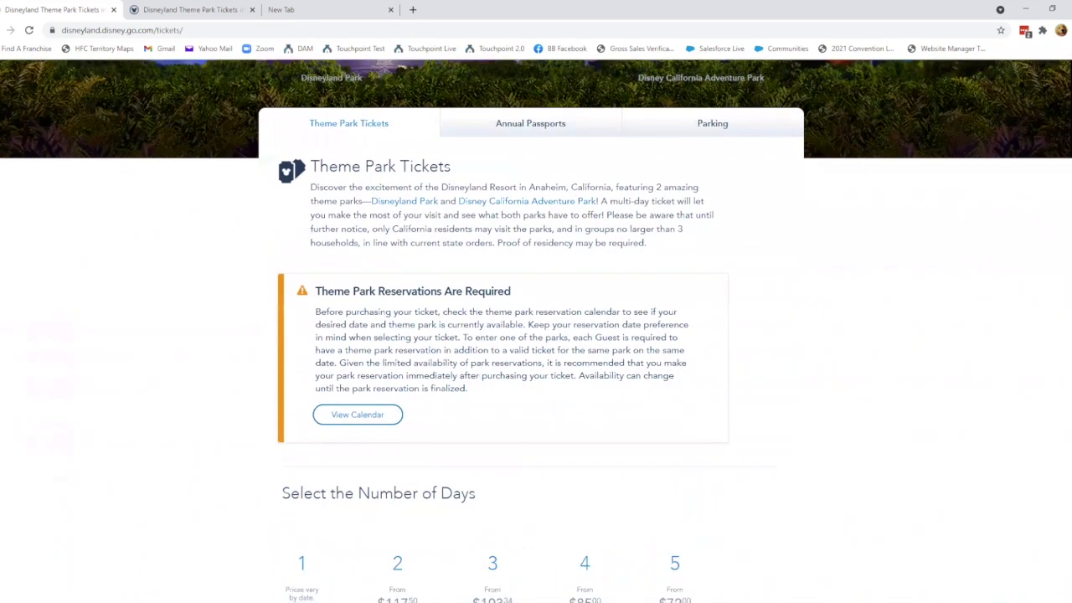
scroll("down", 3)
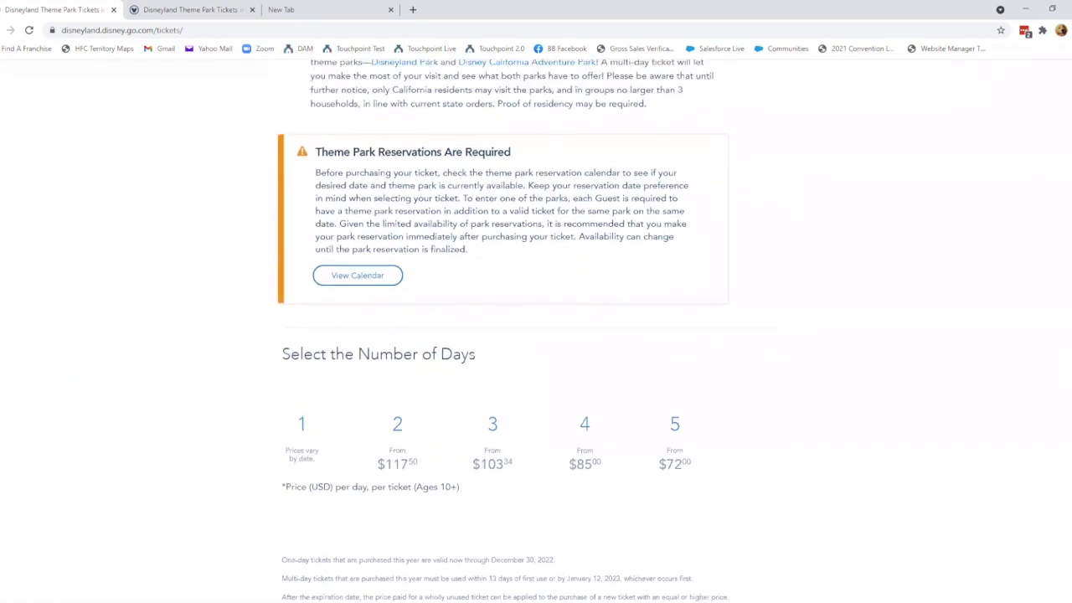
- Open View Calendar in a new tab, then go back to the Theme Park Tickets tab
right_click(357, 277)
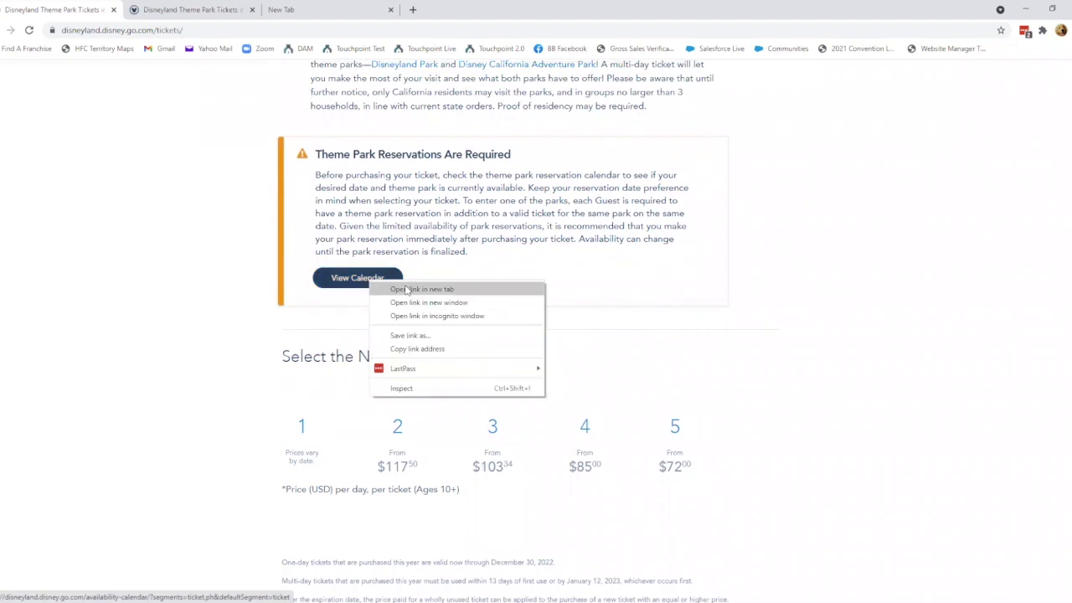
left_click(424, 289)
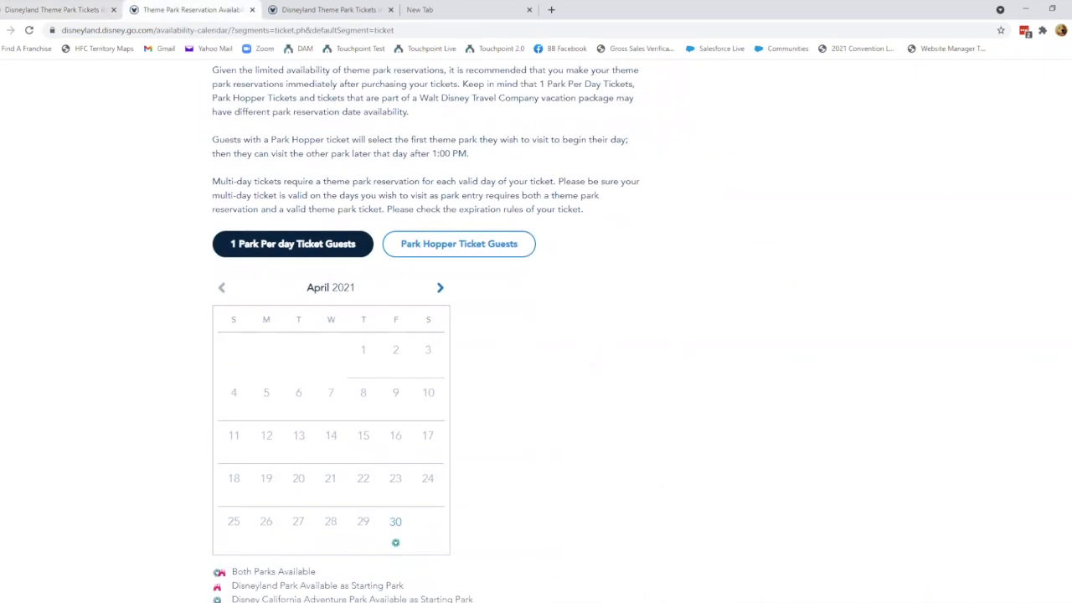
left_click(440, 287)
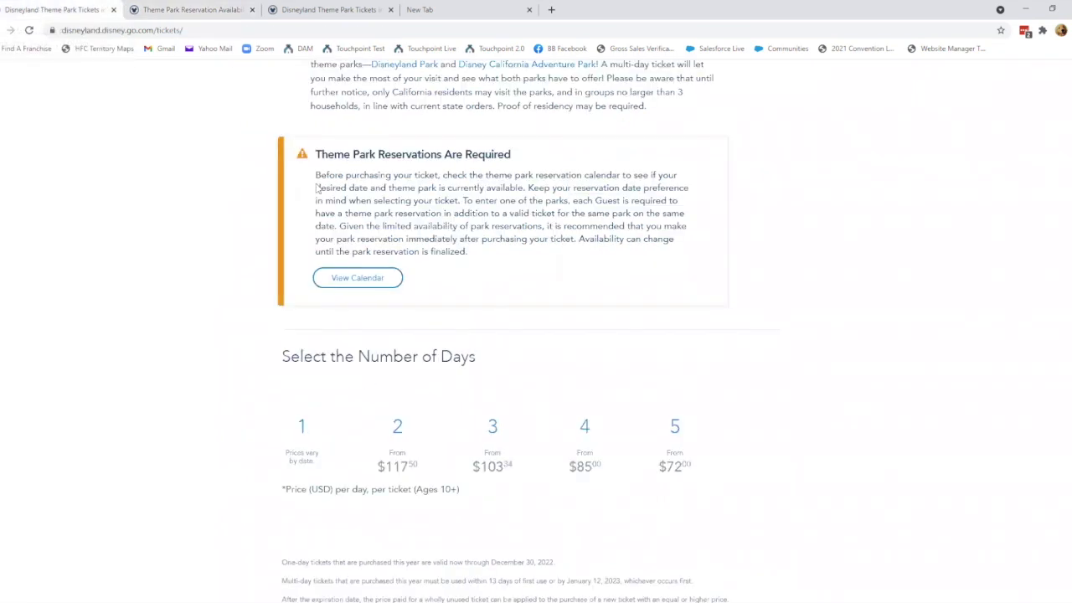
- Select the 1-day ticket option and advance the dated price calendar to May 2021
scroll("down", 3)
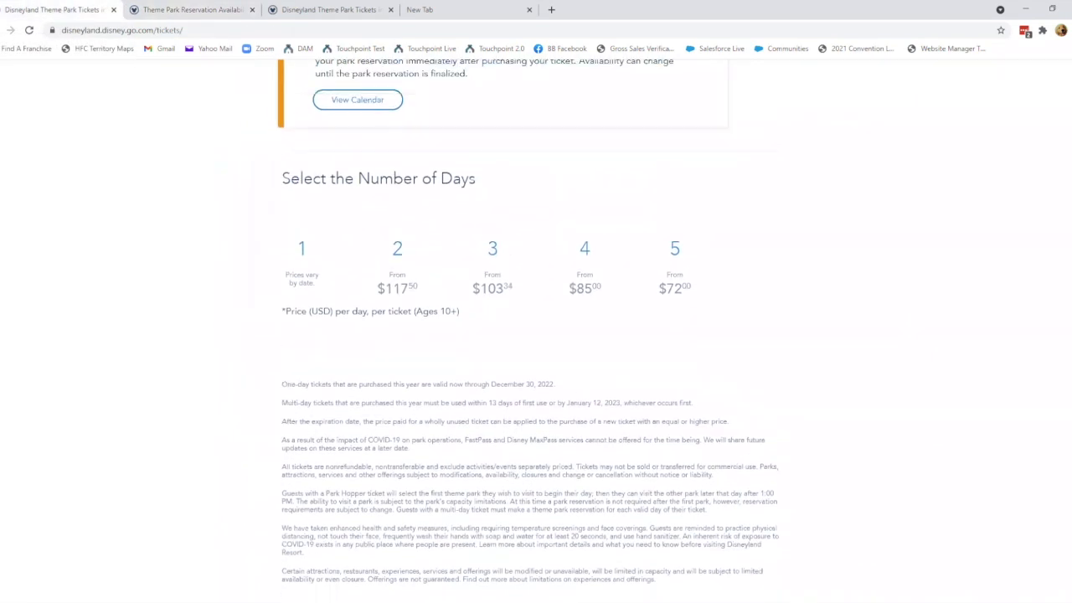
left_click(493, 248)
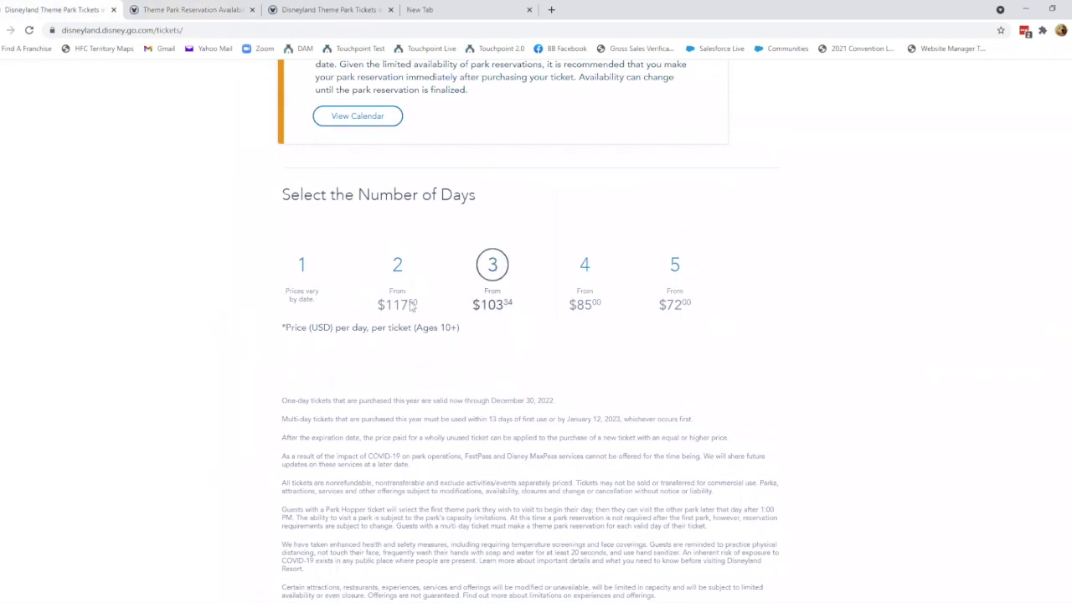
left_click(302, 264)
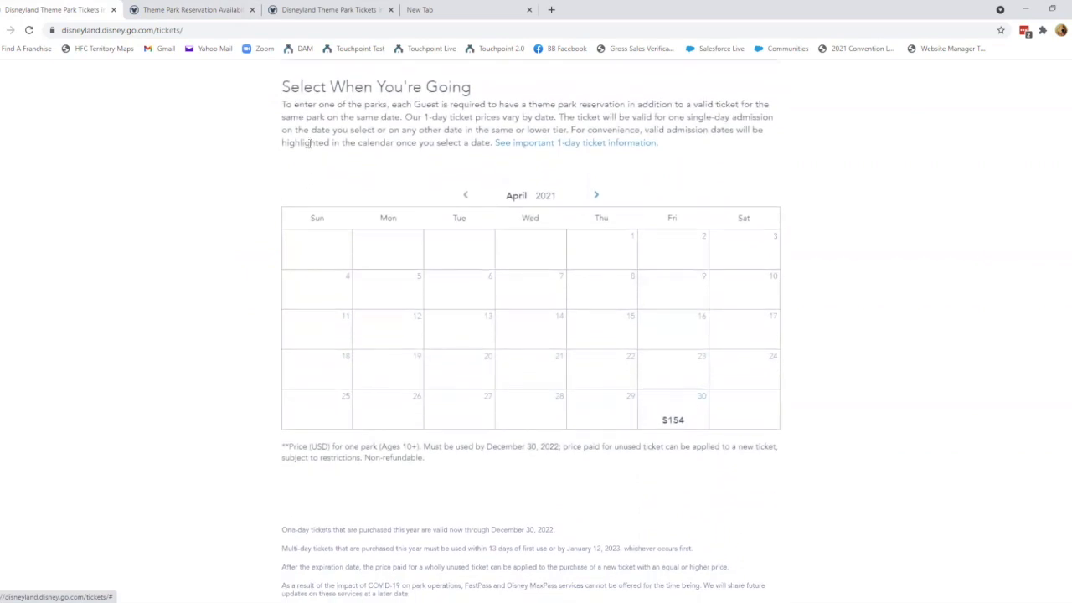
scroll("down", 3)
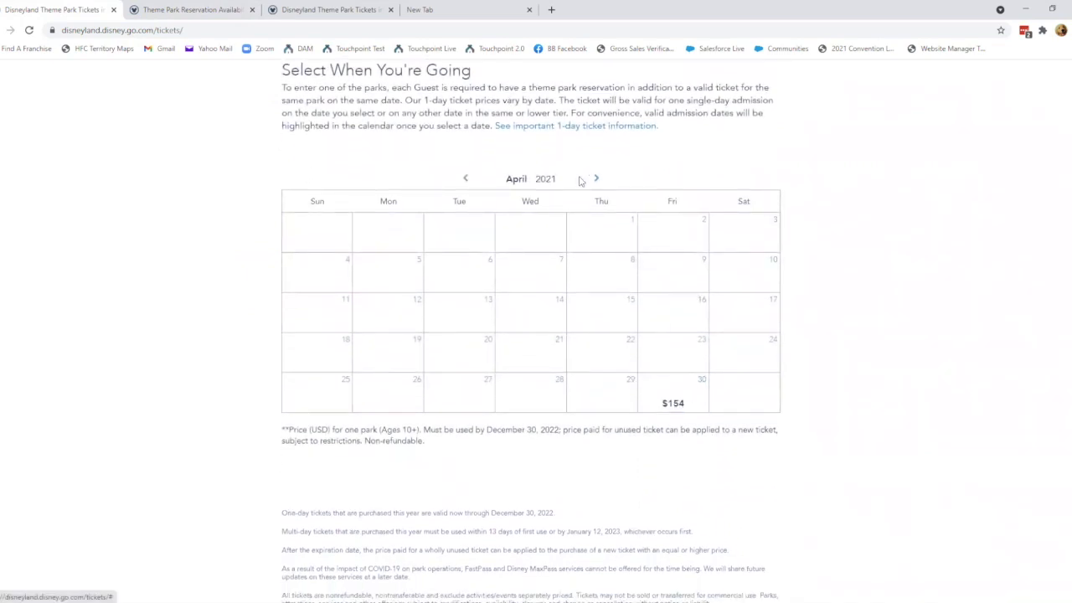
left_click(595, 178)
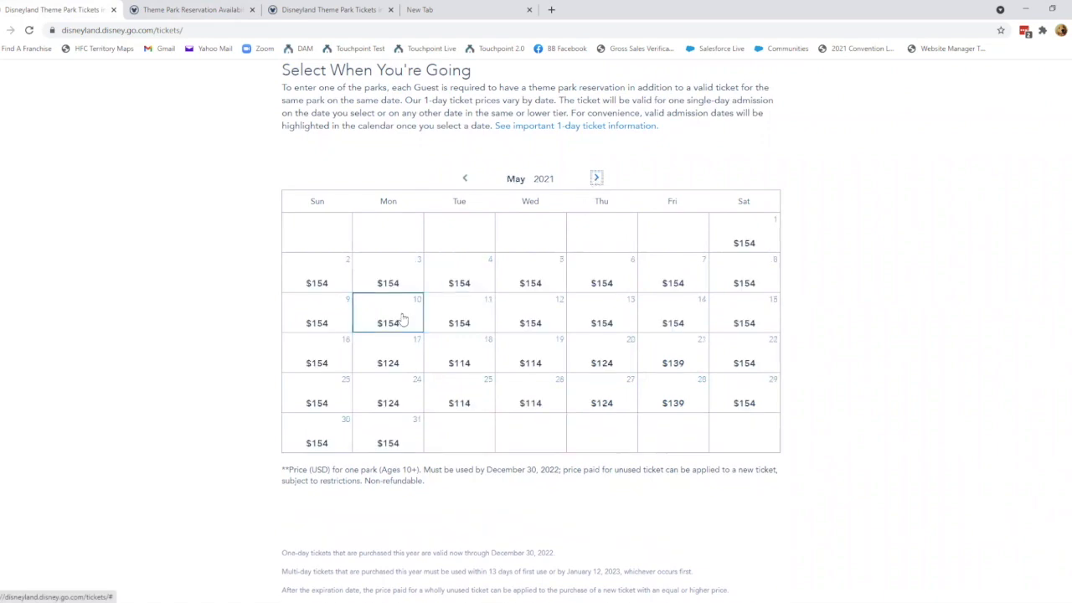
mouse_move(459, 356)
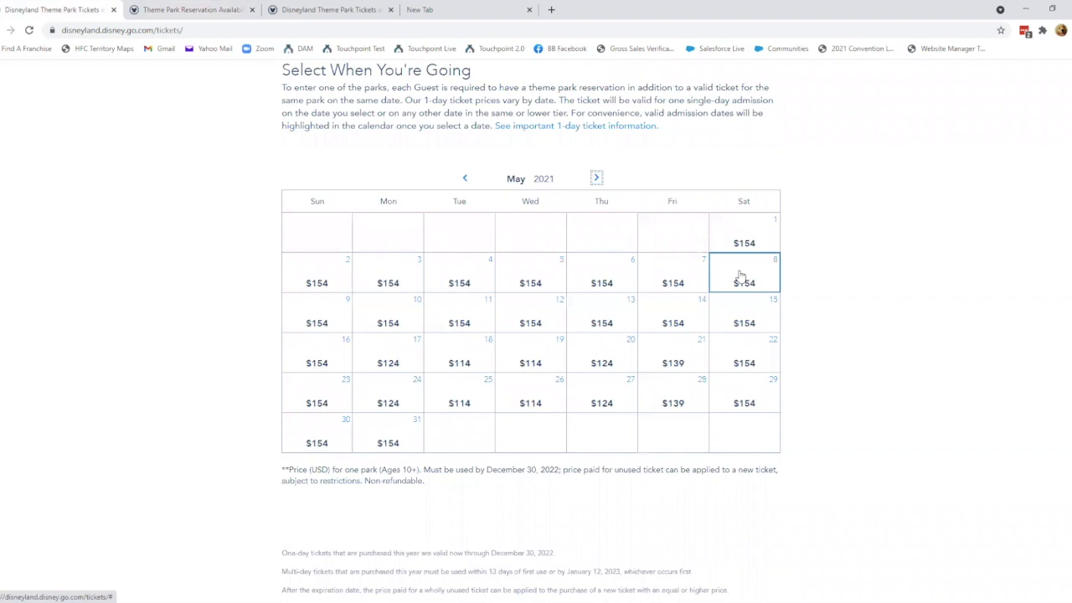
mouse_move(723, 328)
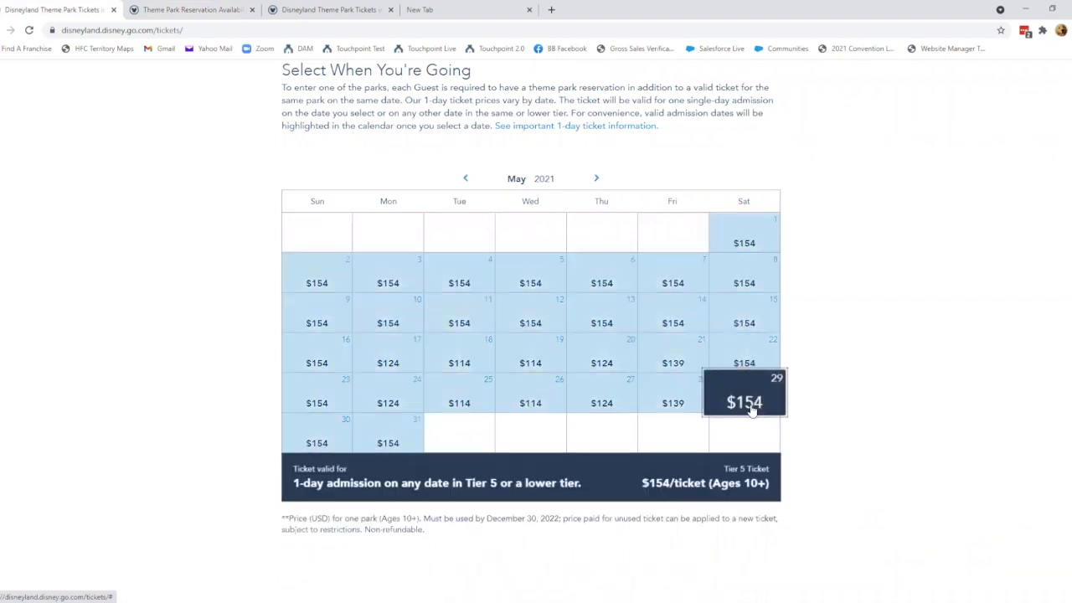
- Add Ages 10+ and Ages 3-9 tickets, choosing 2 adults and 2 children for $600
scroll("down", 3)
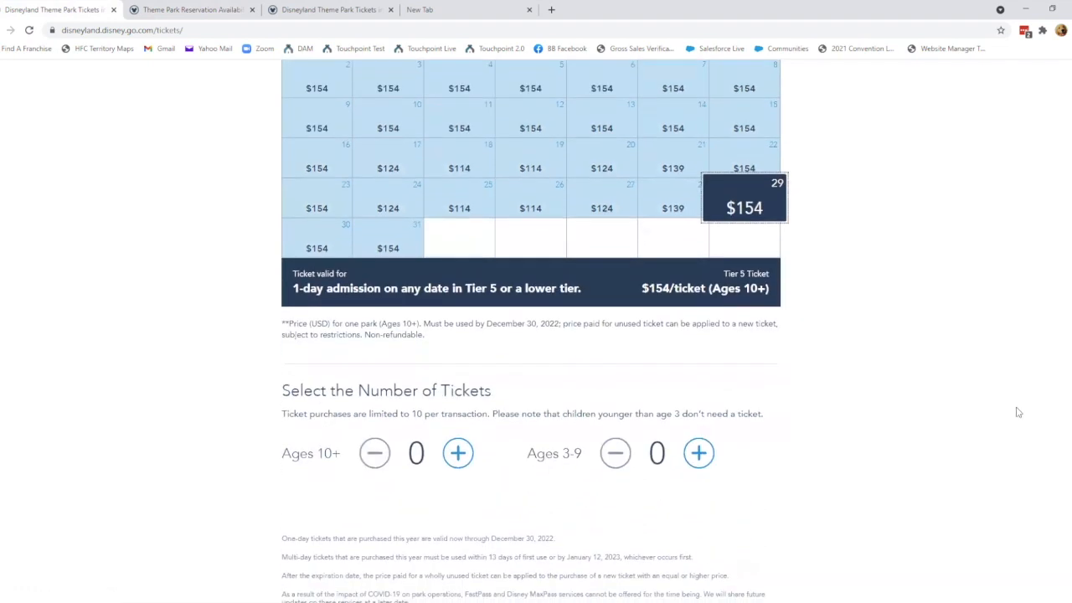
left_click(458, 453)
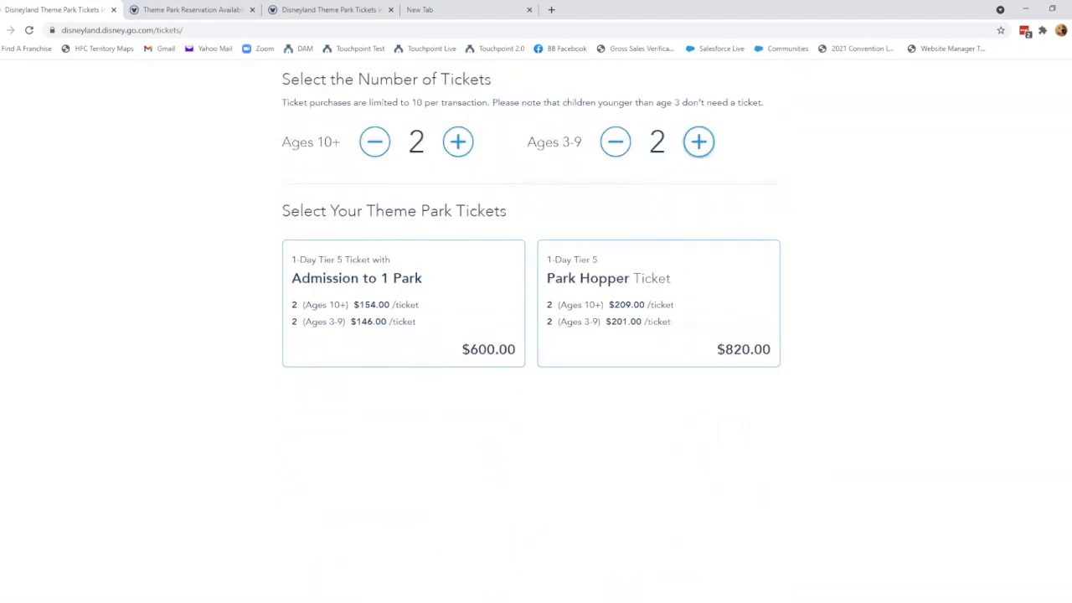
scroll("down", 3)
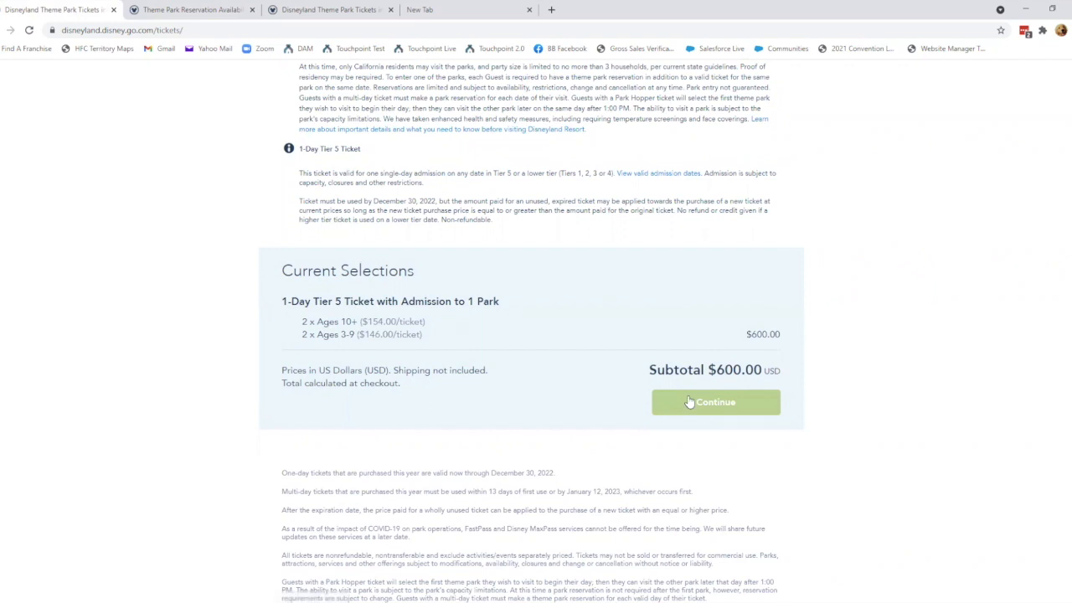
- Add the four Tier 5 one-park tickets to the cart and review the $600.00 subtotal
left_click(715, 402)
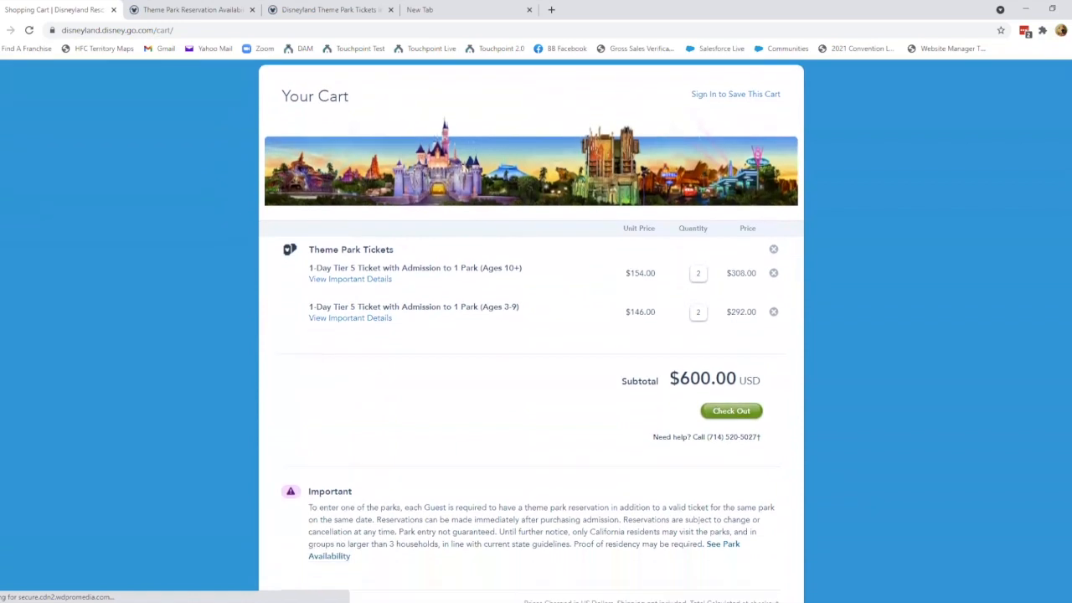
scroll("up", 3)
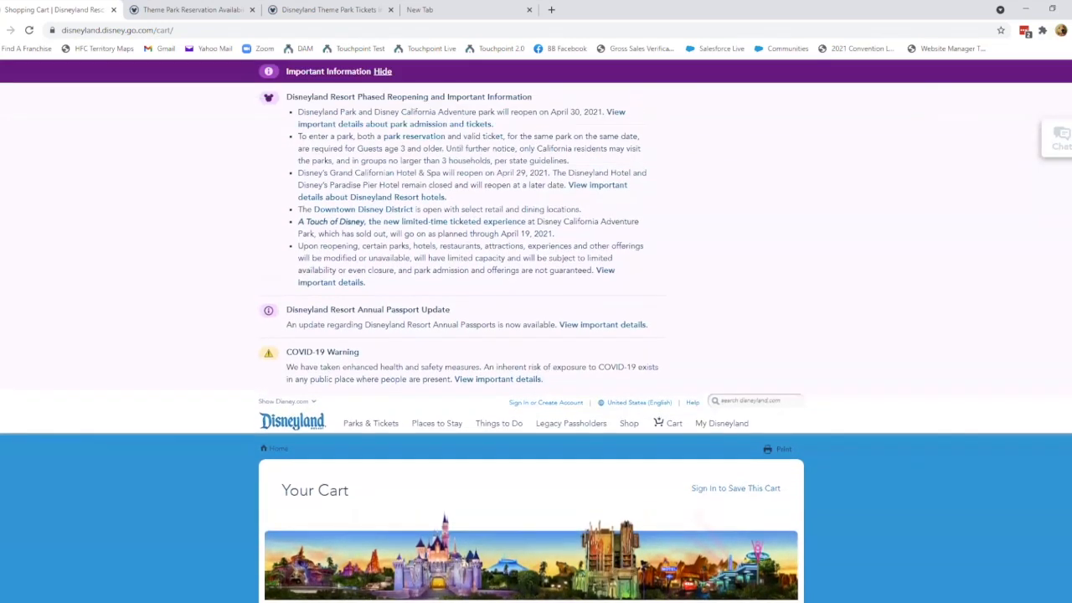
scroll("down", 3)
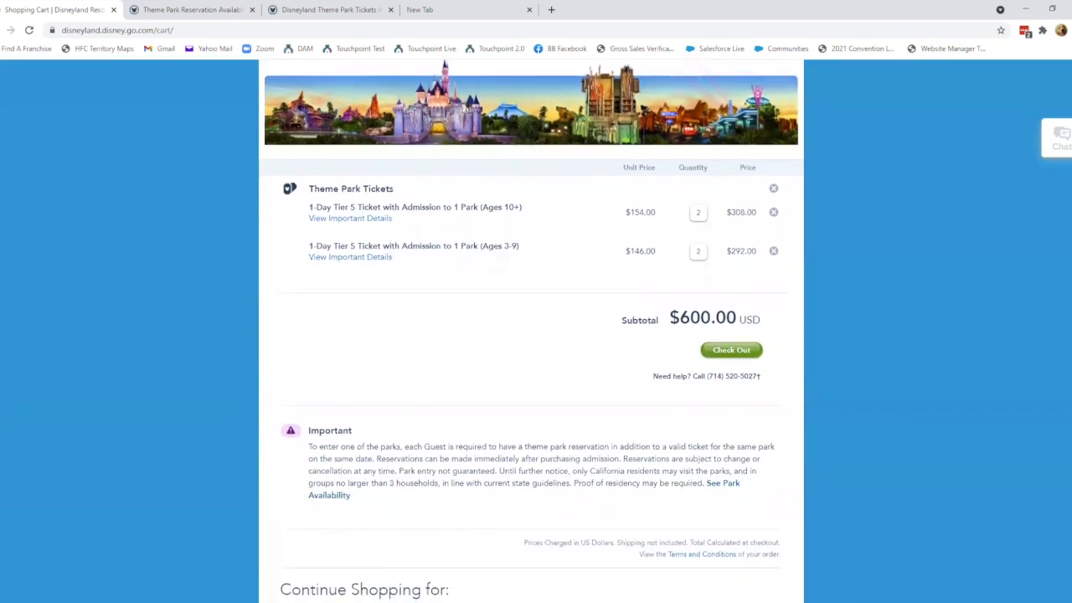